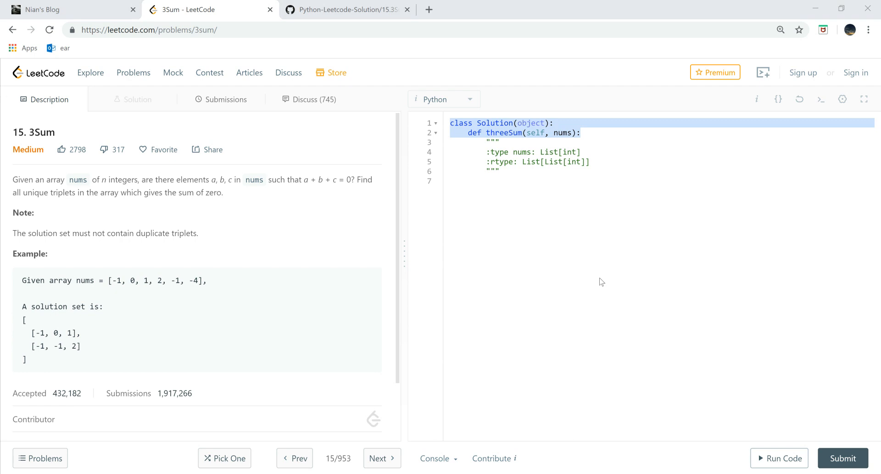
mouse_move(535, 266)
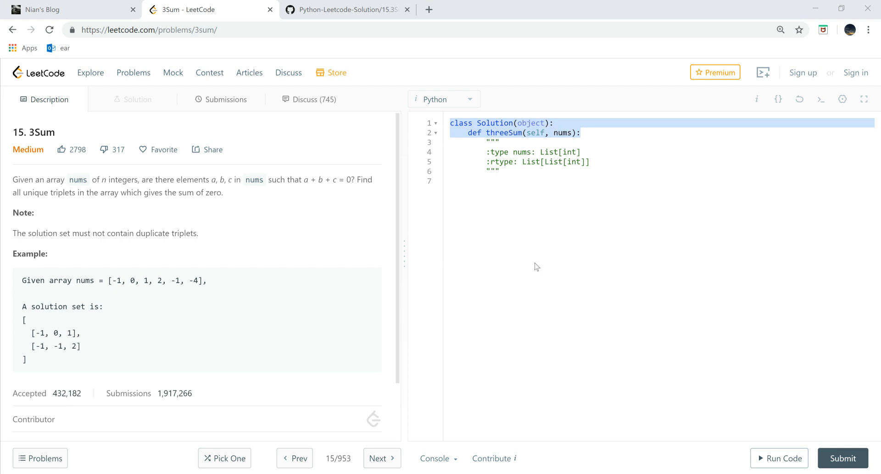
- Switch to Nian's Blog and open its Python Leetcode Solution project page
click(67, 10)
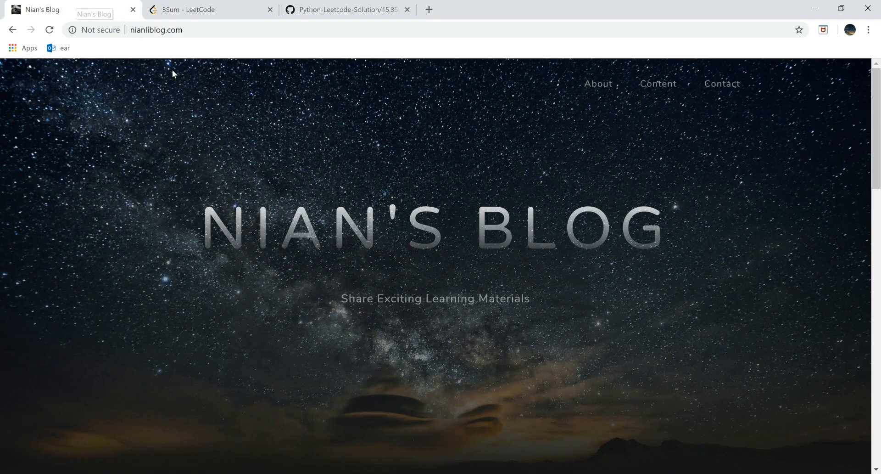
mouse_move(143, 45)
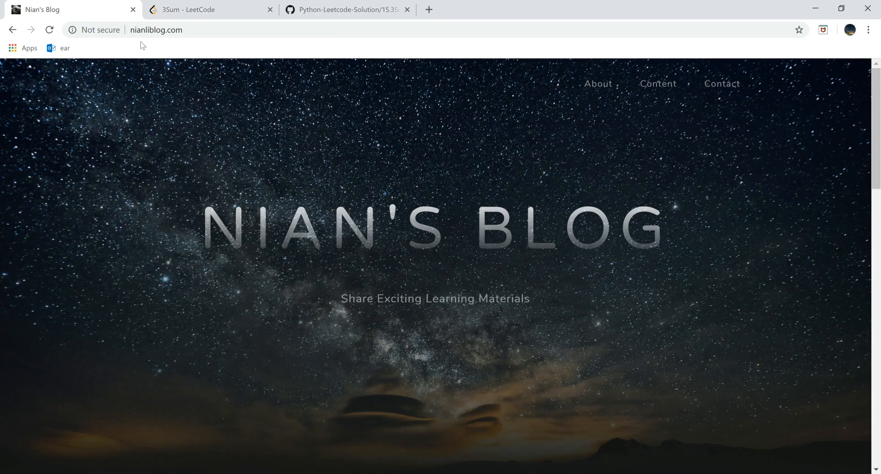
scroll(down, 3)
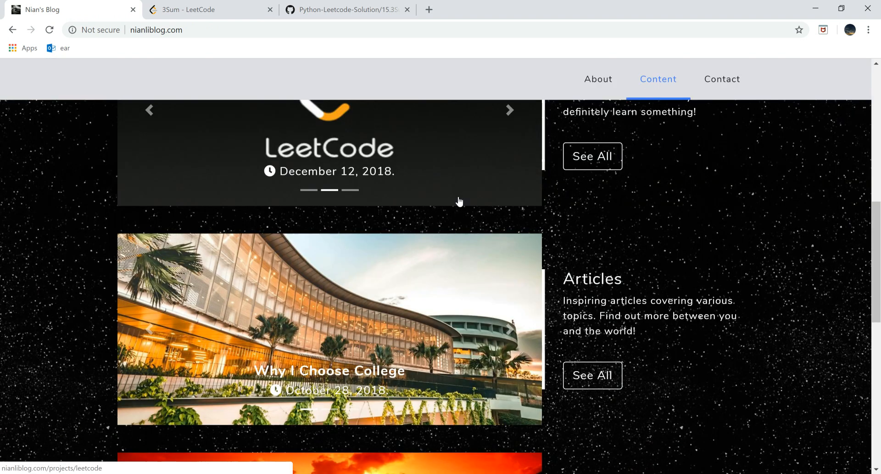
click(329, 148)
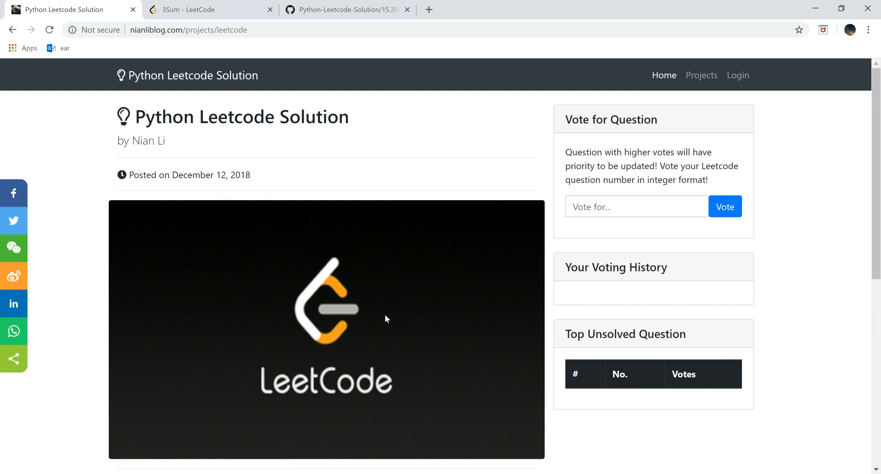
- Scroll through the tutorial table listing Introduction and Merge k Sorted Lists, then back up
scroll(down, 3)
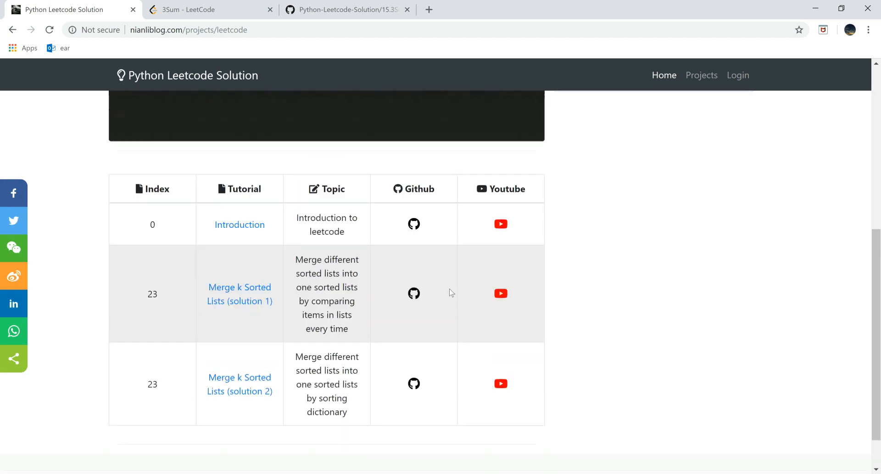
scroll(down, 3)
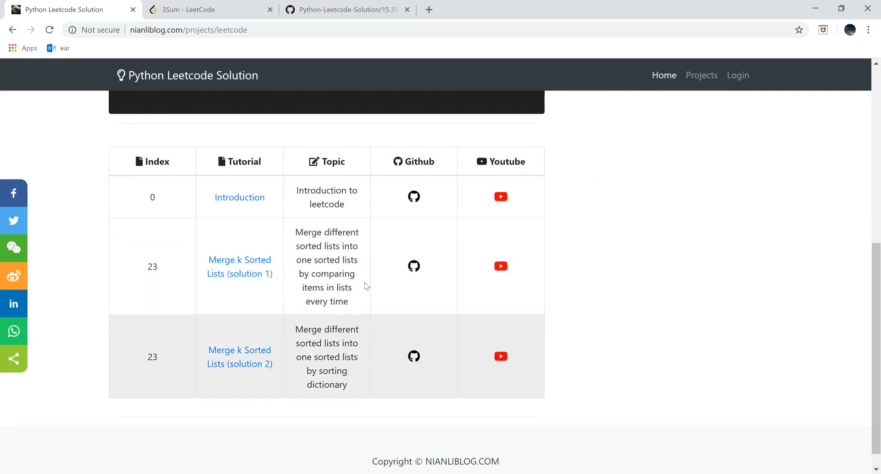
scroll(up, 3)
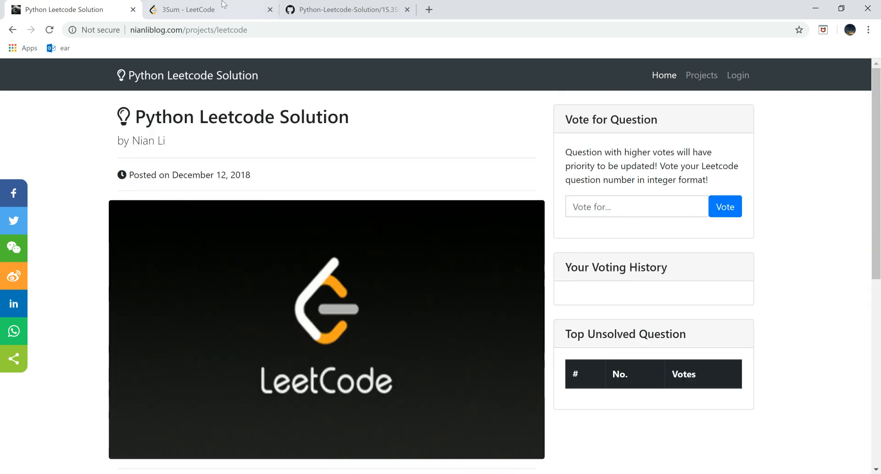
- Return to the 3Sum LeetCode problem page to review the example array and triplets
click(188, 9)
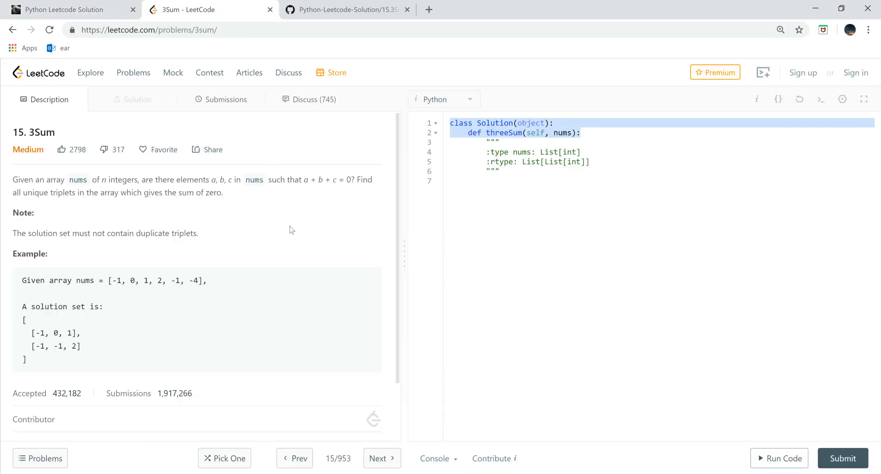
mouse_move(139, 194)
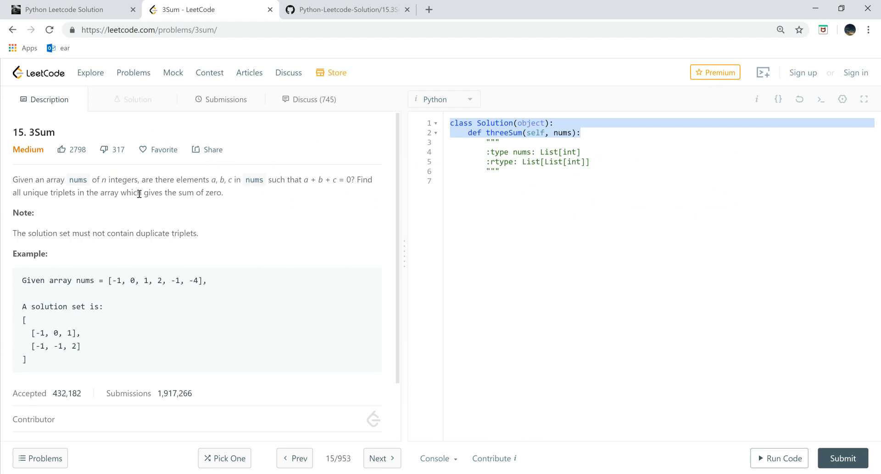
mouse_move(24, 281)
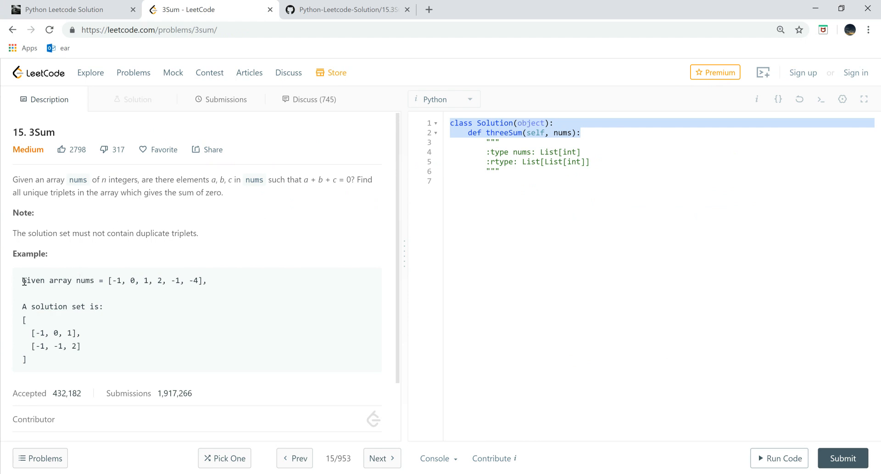
mouse_move(135, 307)
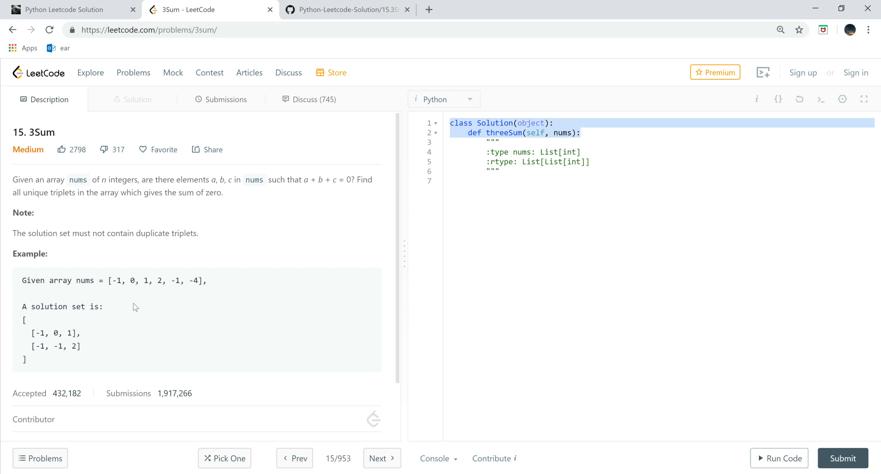
mouse_move(141, 314)
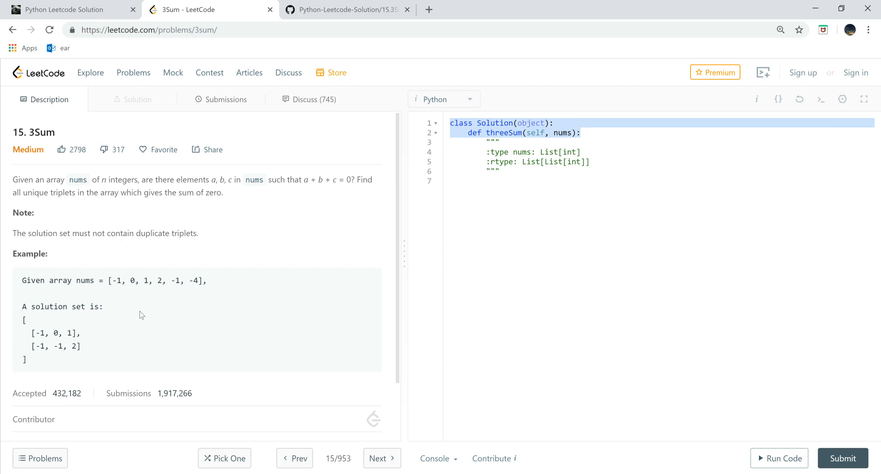
mouse_move(134, 308)
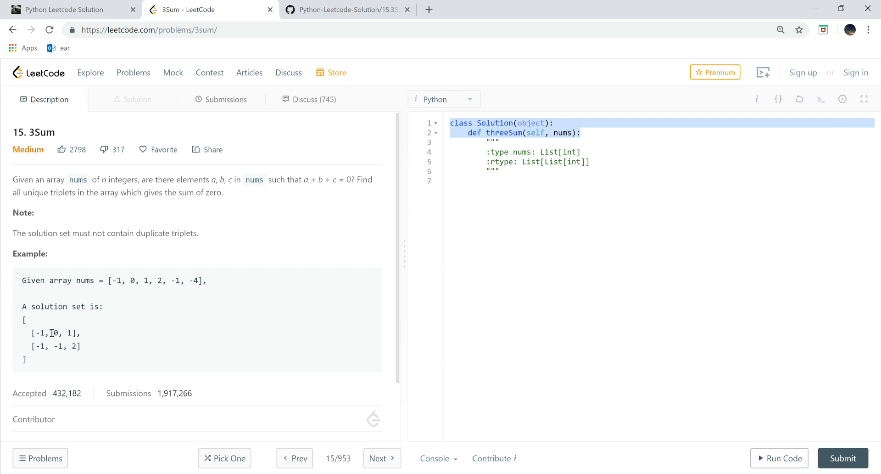
double_click(53, 332)
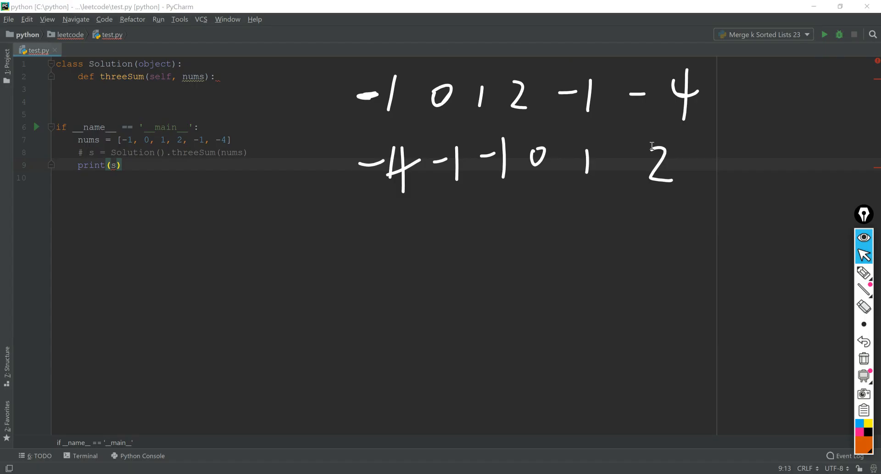
mouse_move(698, 222)
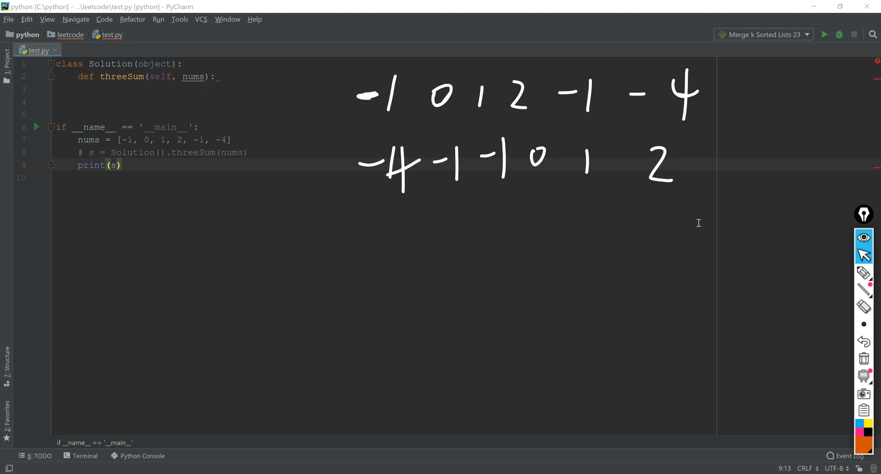
- Annotate the example array with its sorted form and O(n³) → O(n²) note
click(181, 64)
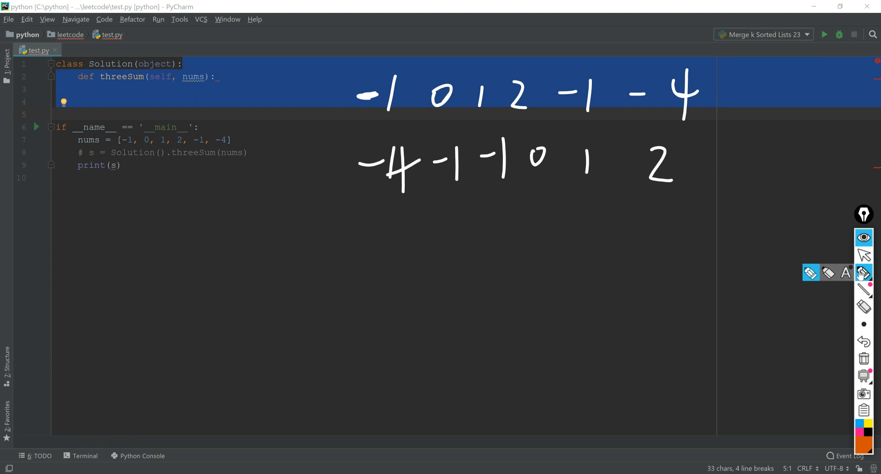
drag(366, 59, 357, 133)
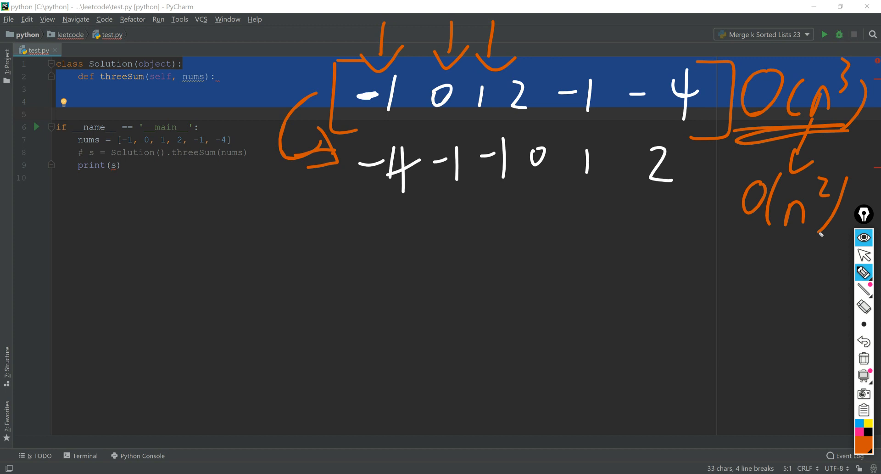
- Underline the sorted array and mark pointers i, j, k under -4, -1 and 2
drag(376, 191, 685, 189)
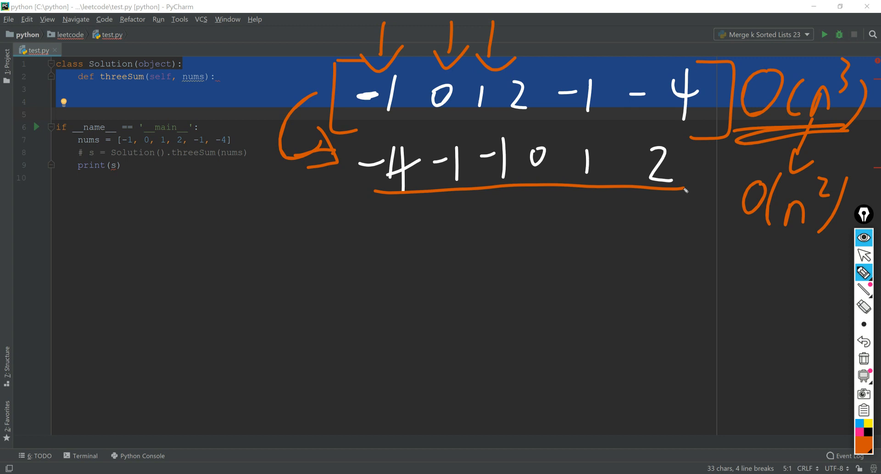
drag(394, 202, 392, 241)
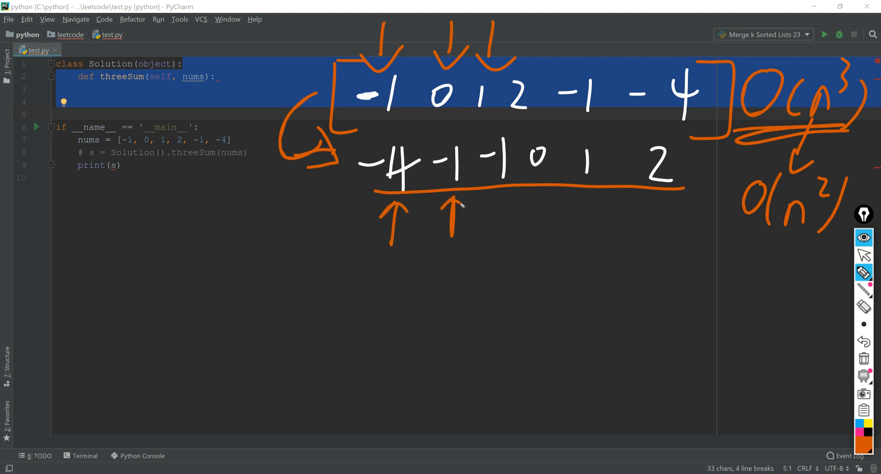
drag(667, 242, 667, 201)
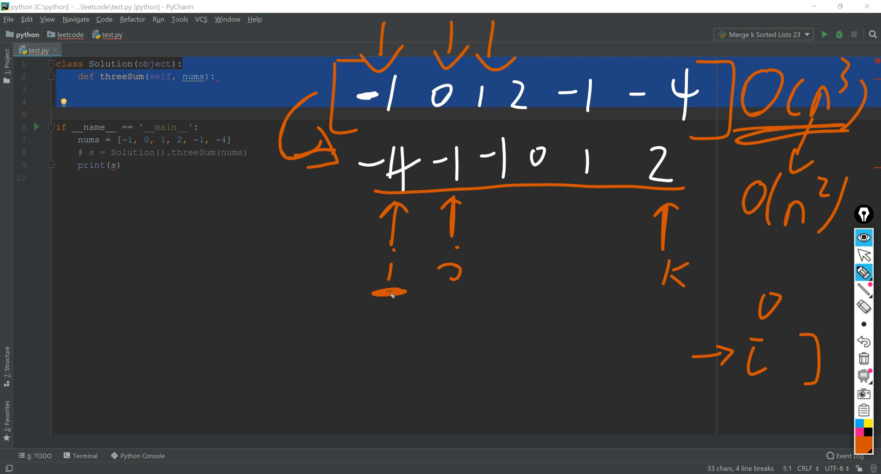
- Sketch j moving right, k moving left until they cross, and an arc over the duplicate -1s
drag(471, 264, 497, 272)
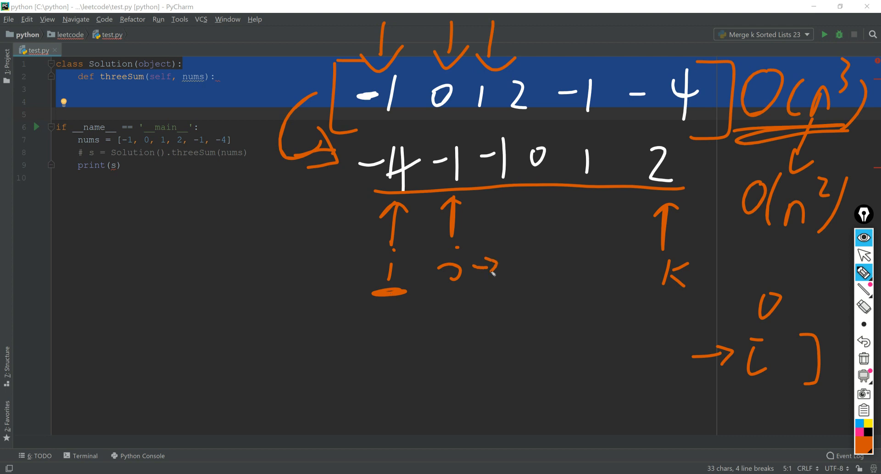
drag(655, 264, 627, 273)
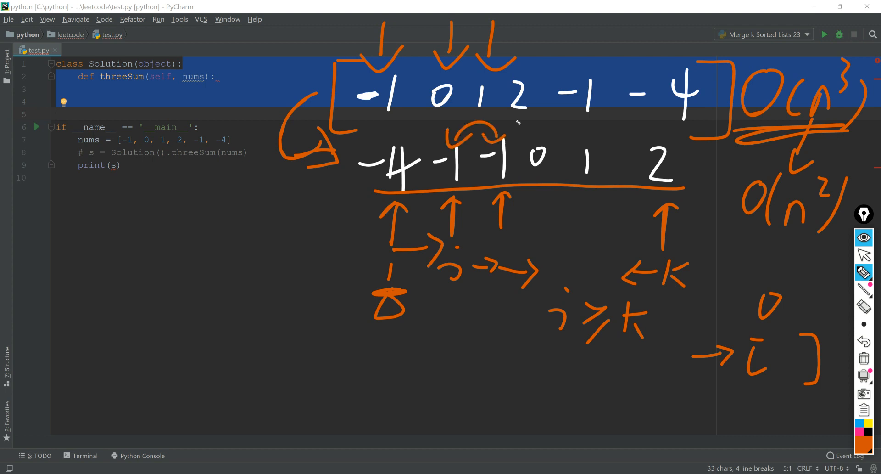
drag(465, 295, 515, 307)
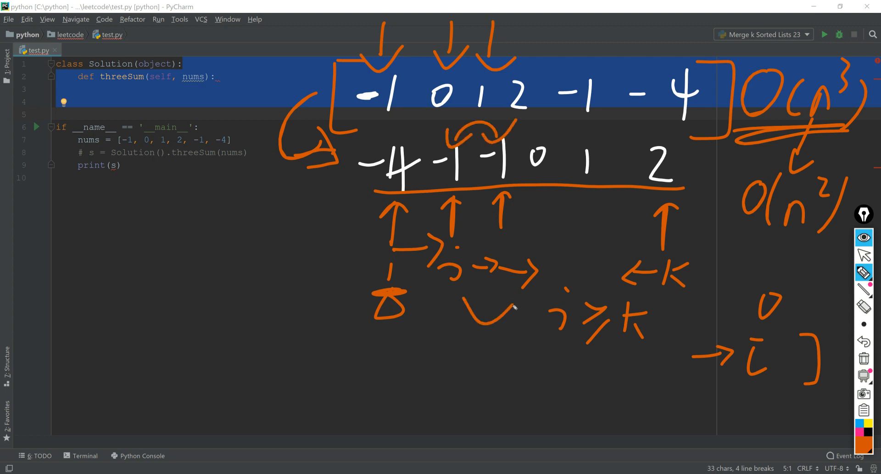
drag(506, 292, 525, 315)
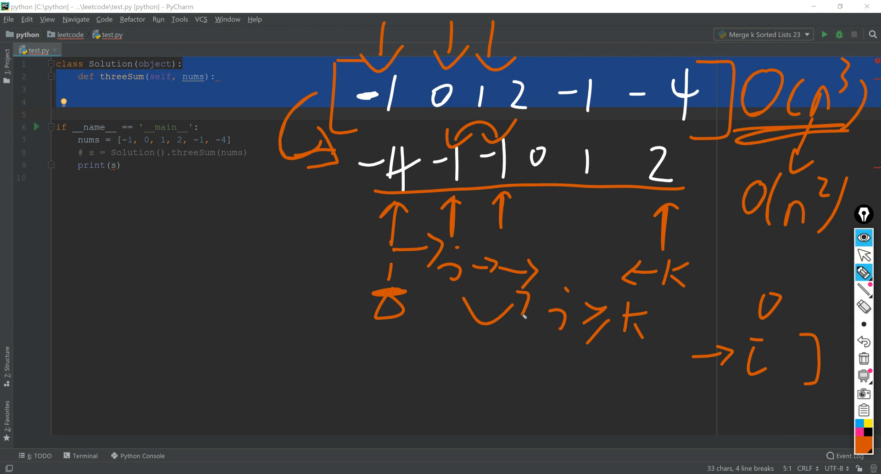
- Undo the j-and-k movement strokes from the sketch
click(865, 340)
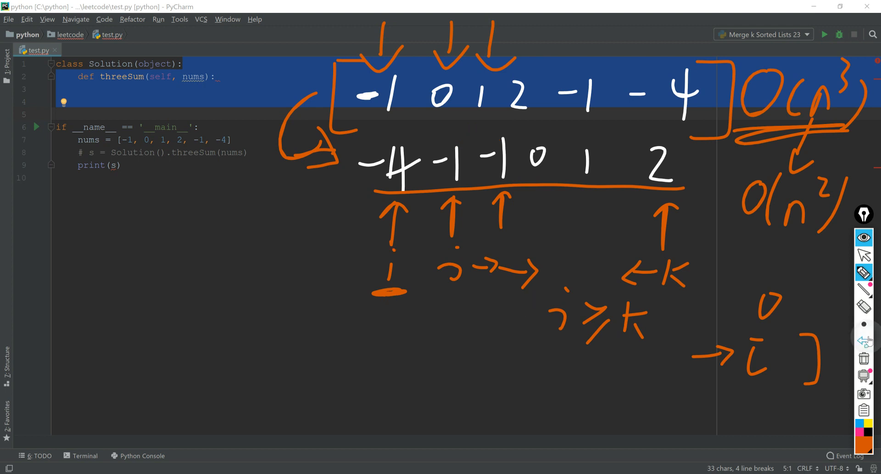
click(864, 341)
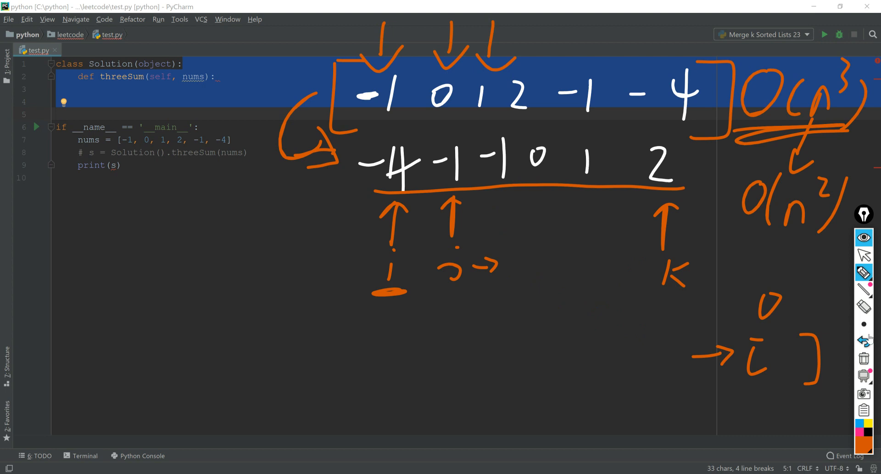
click(863, 341)
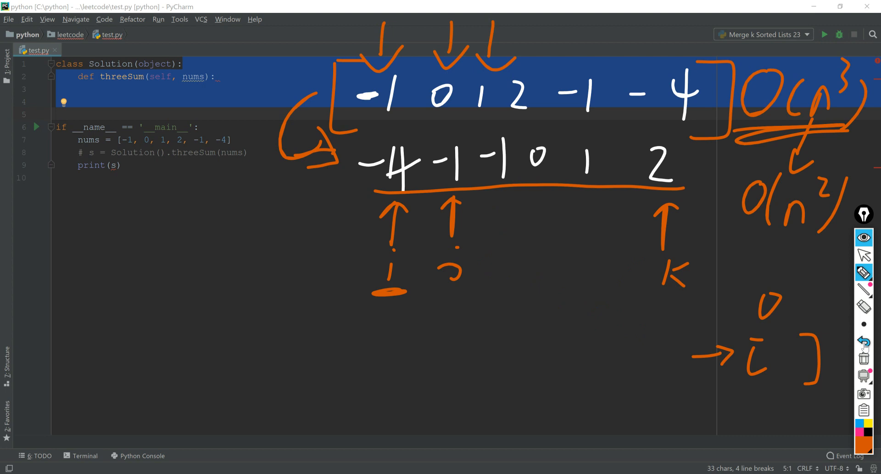
- Redraw a single j→ arrow and undo the stray marks
drag(466, 268, 495, 264)
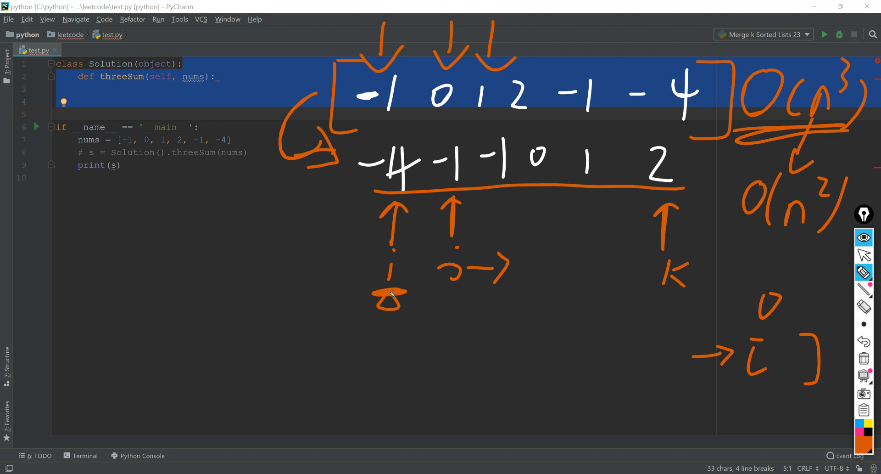
click(864, 341)
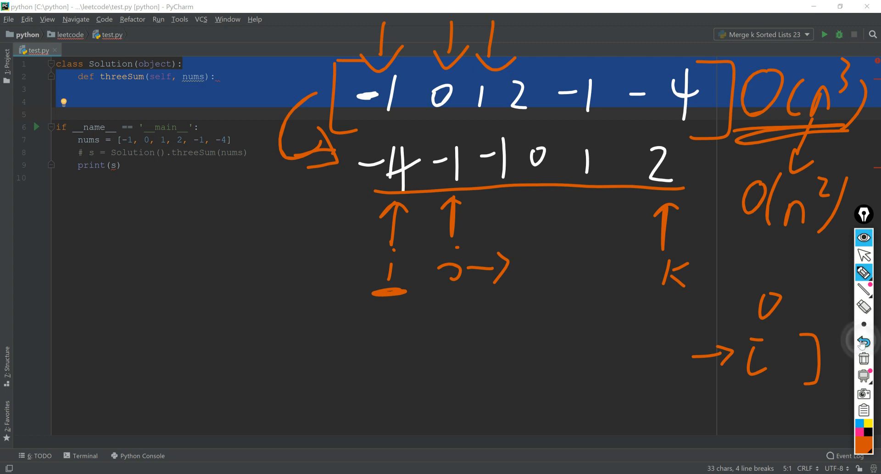
click(864, 341)
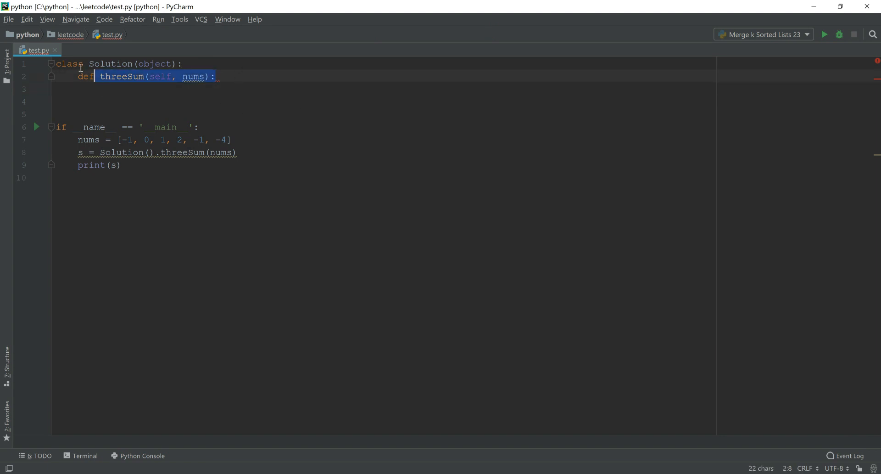
- Comment out the test call and print lines with Ctrl+/
click(119, 164)
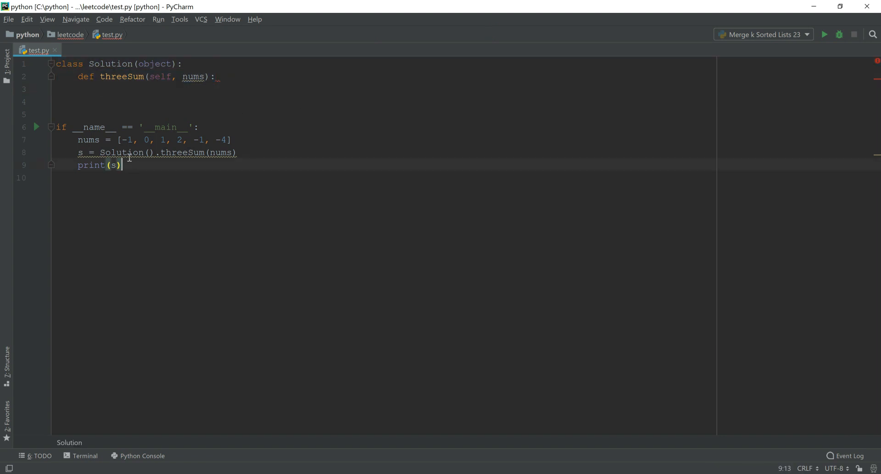
key(ctrl+slash)
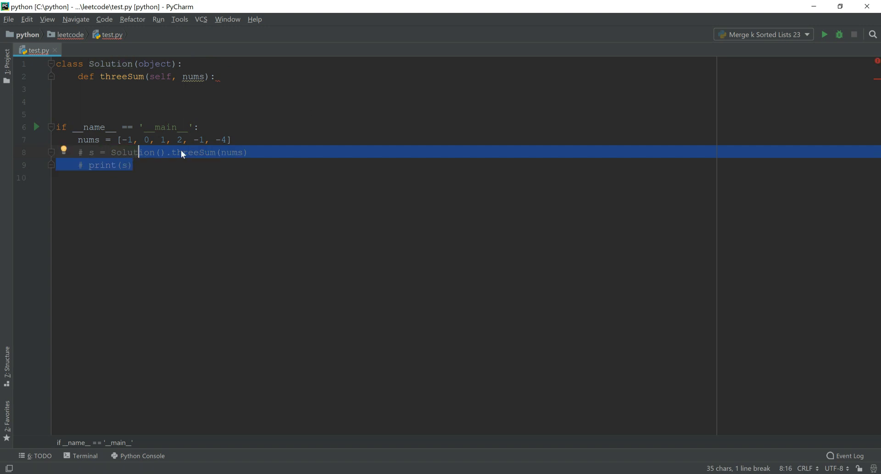
- Start threeSum with nums.sort() and an empty result list
click(88, 139)
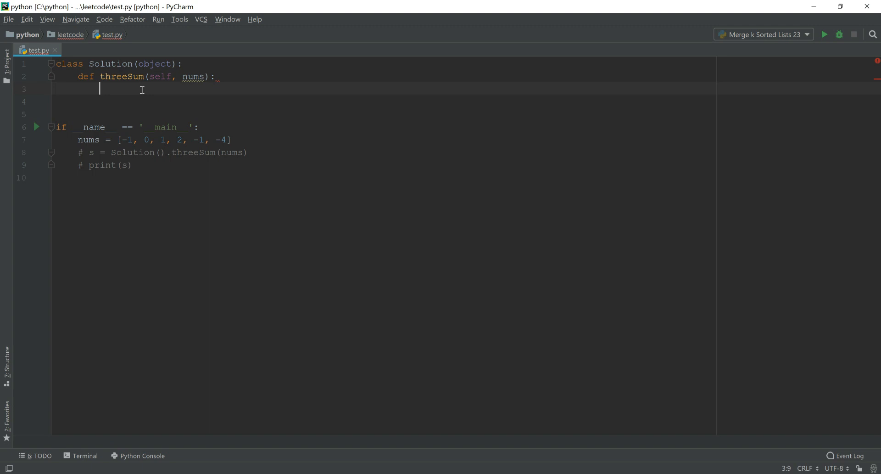
mouse_move(150, 104)
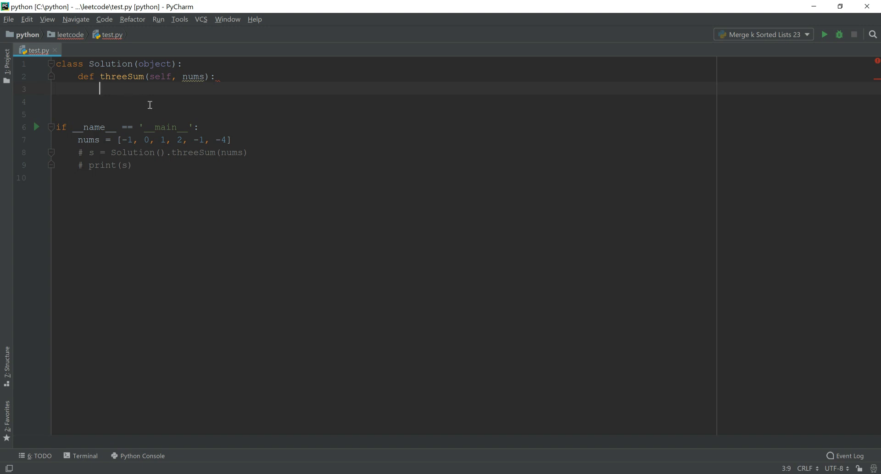
mouse_move(176, 174)
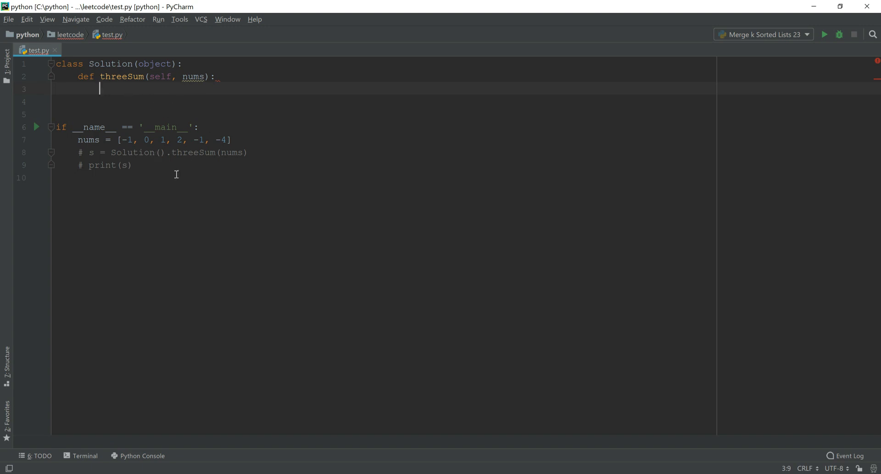
mouse_move(348, 125)
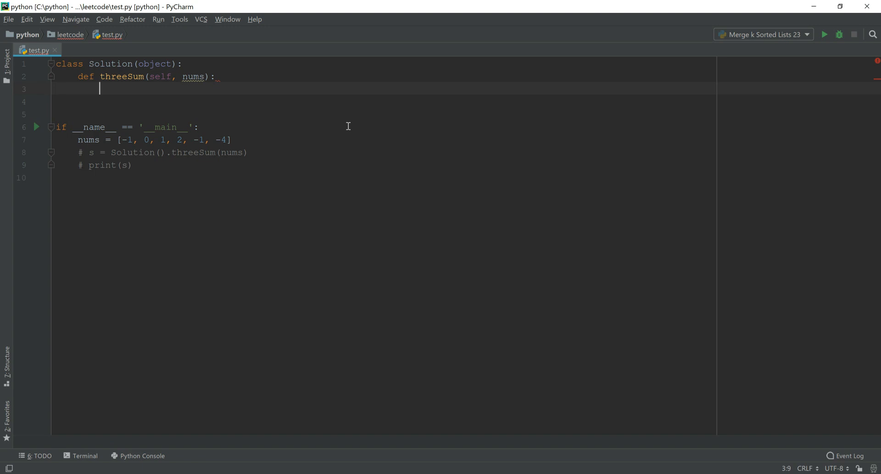
text(num)
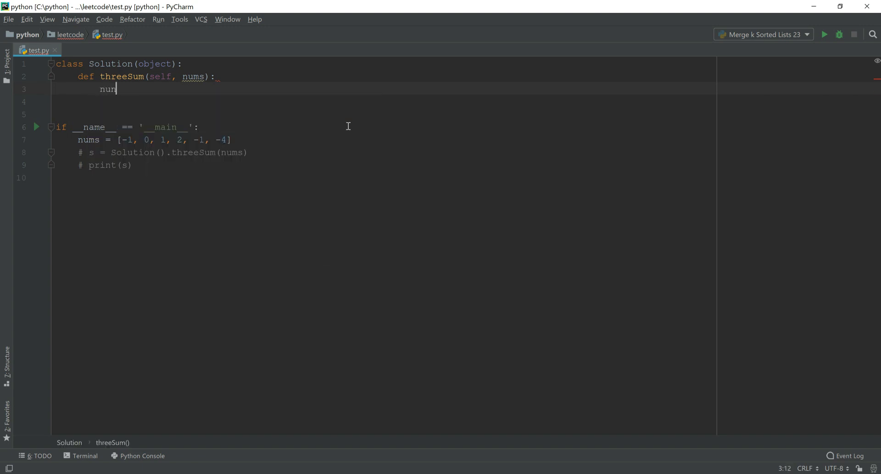
text(.sort)
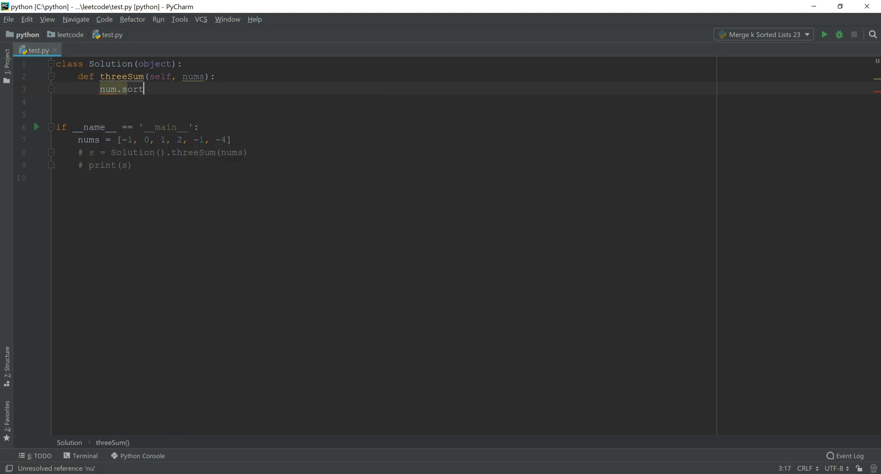
text(())
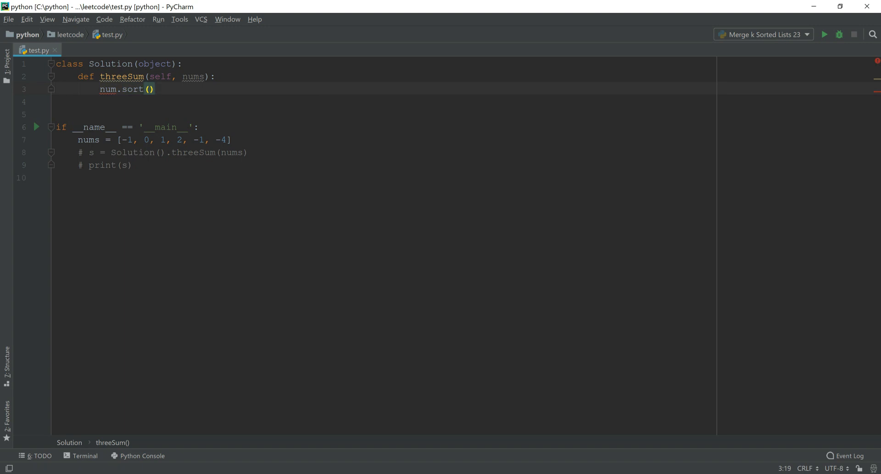
text(s)
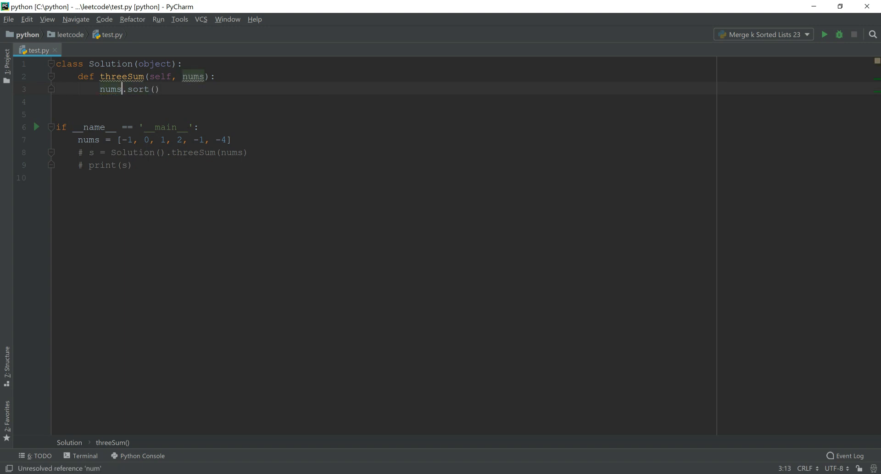
key(enter)
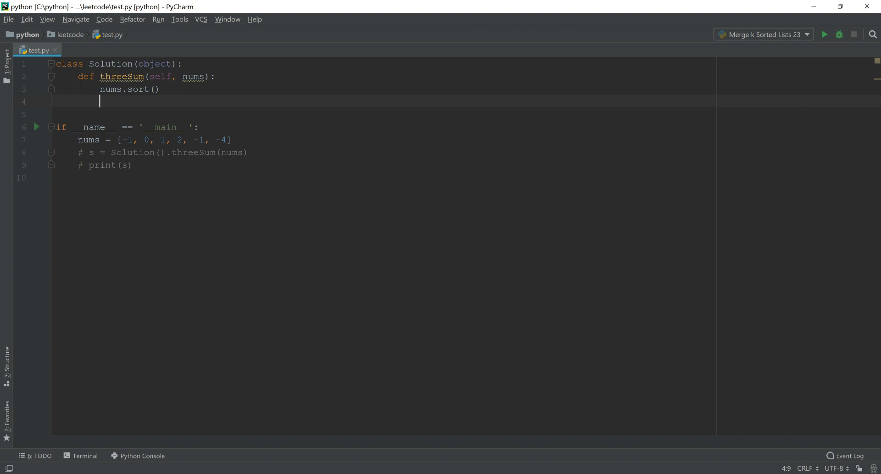
text(result = [)
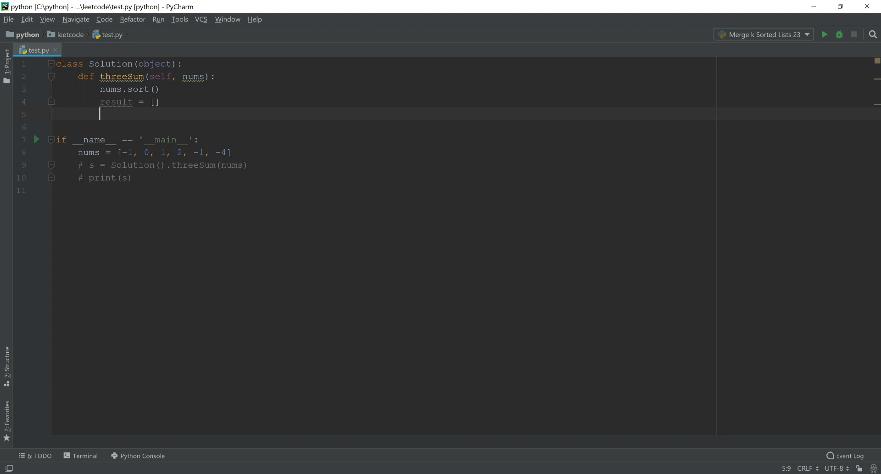
- Add the loop for i in range(len(nums) - 2): and open its body
text(for i)
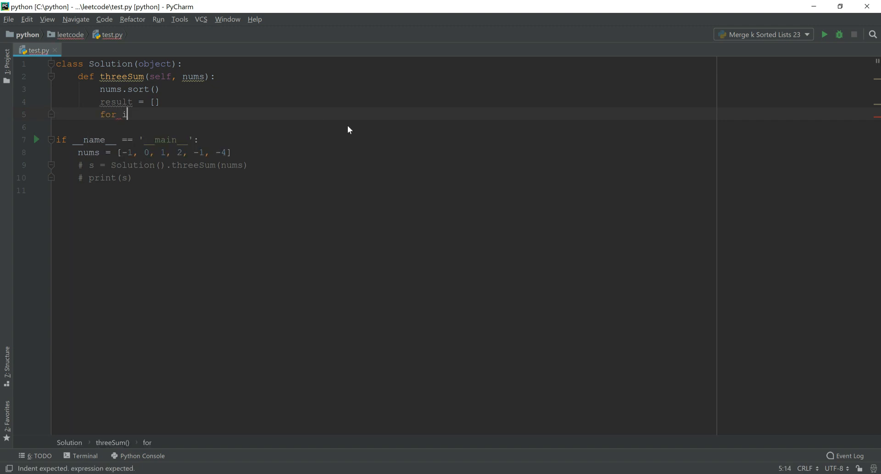
text(in range())
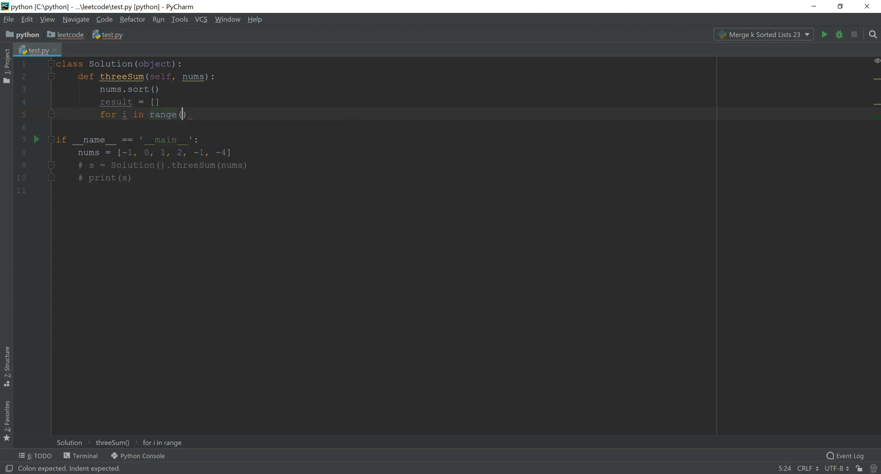
text(len()
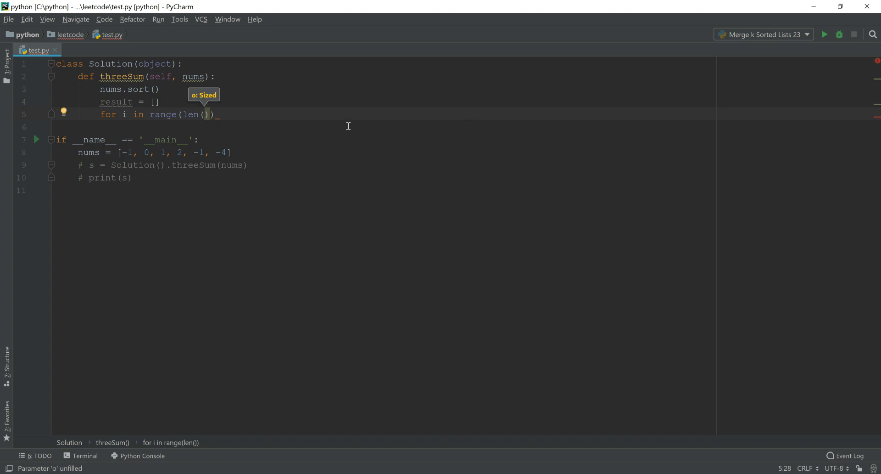
text(nums)
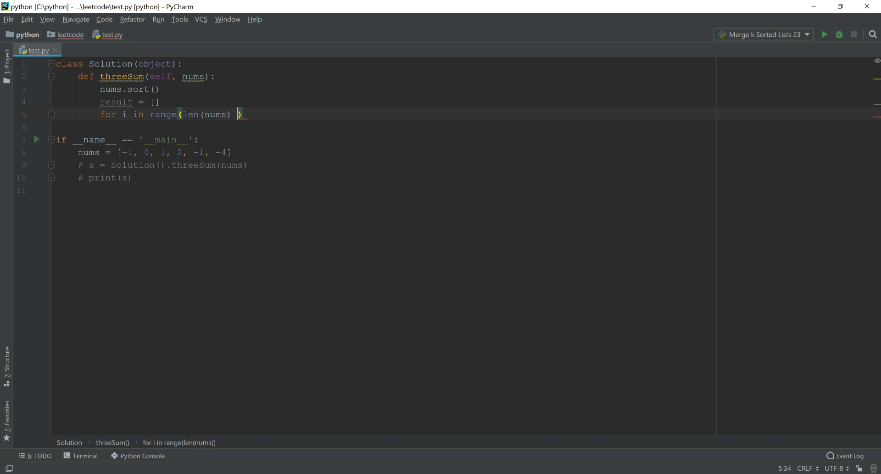
text(- 2):)
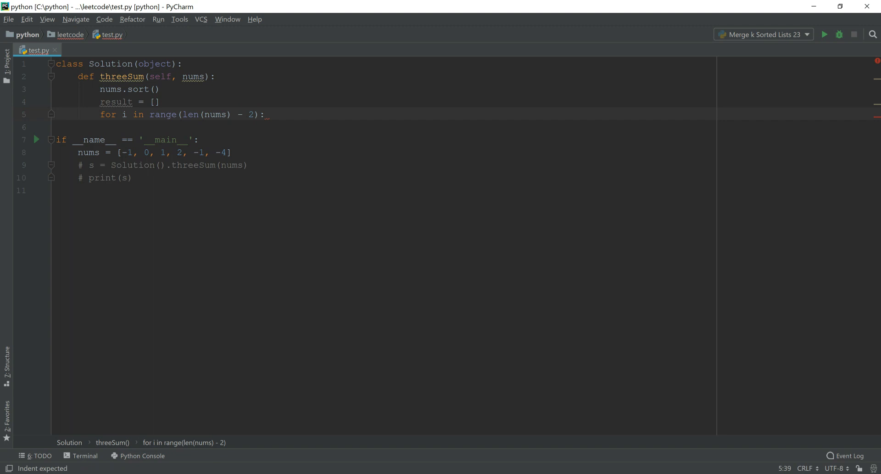
key(enter)
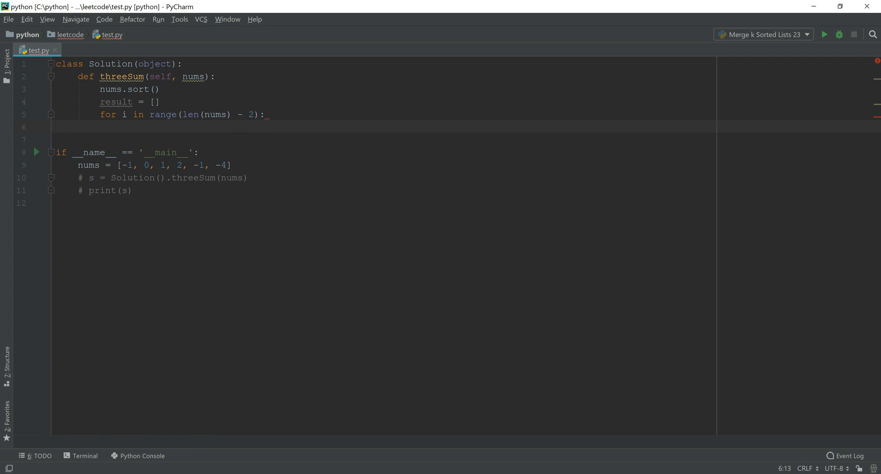
mouse_move(384, 134)
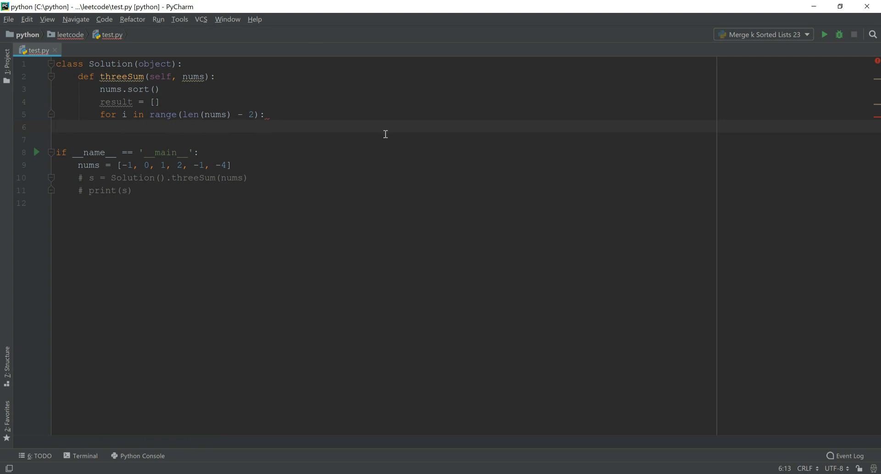
- Write if i > 0 and nums[i] == nums[i-1]: continue to skip duplicate values
text(if)
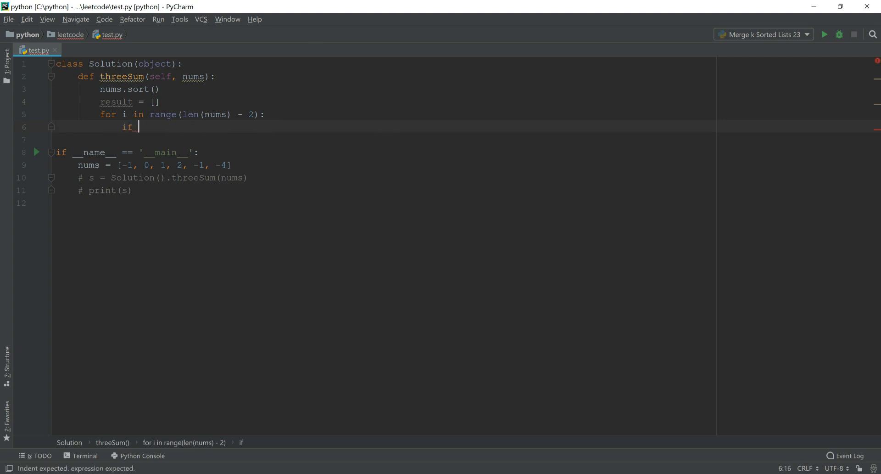
text(i)
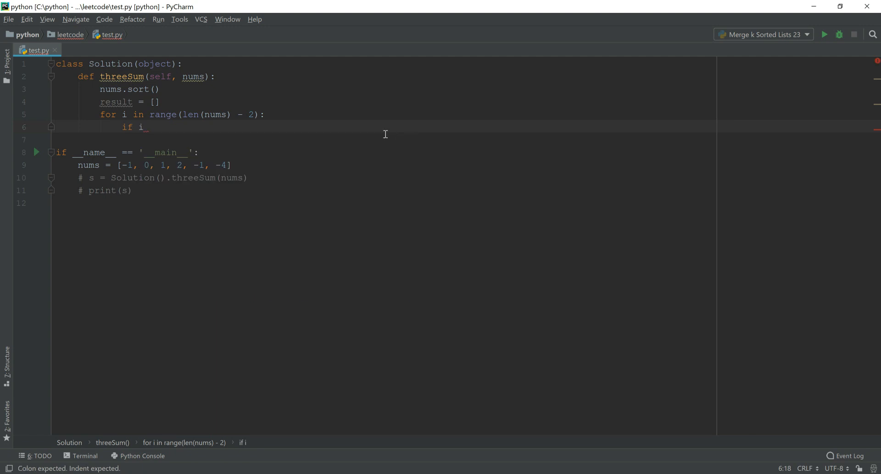
text(> 0 and)
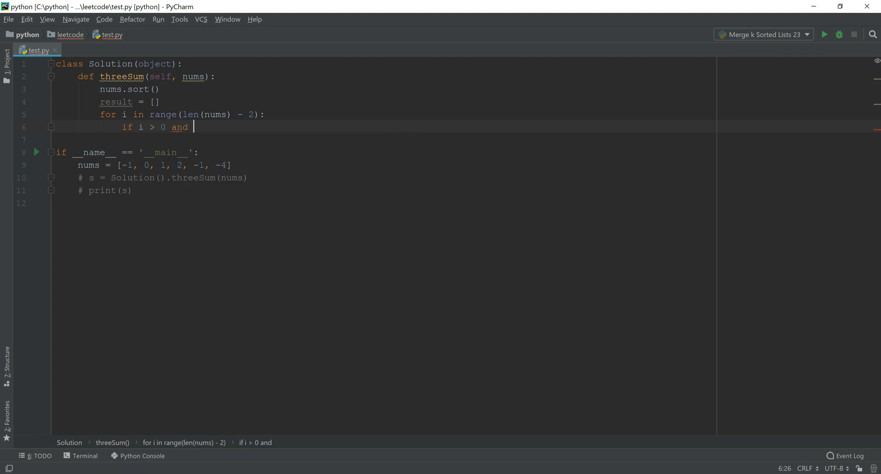
text(nums)
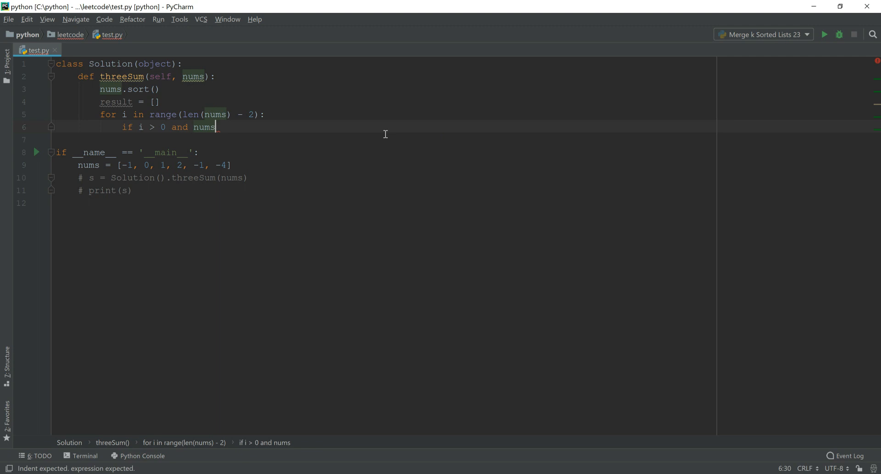
text([i])
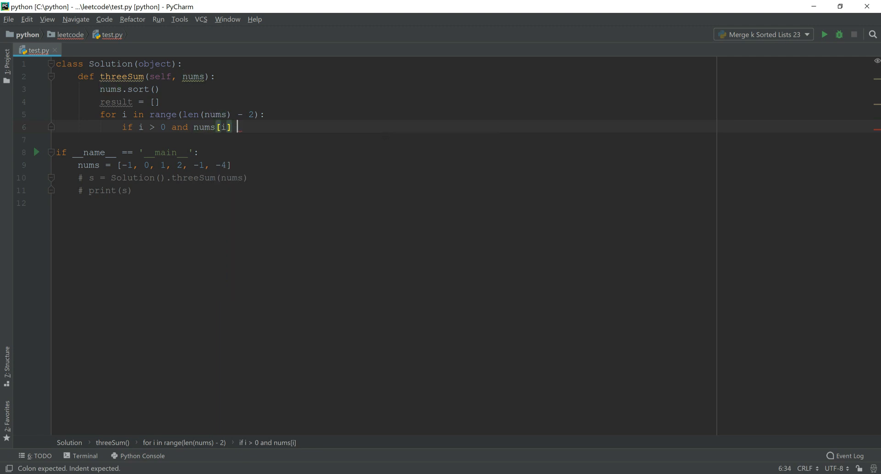
text(== nums)
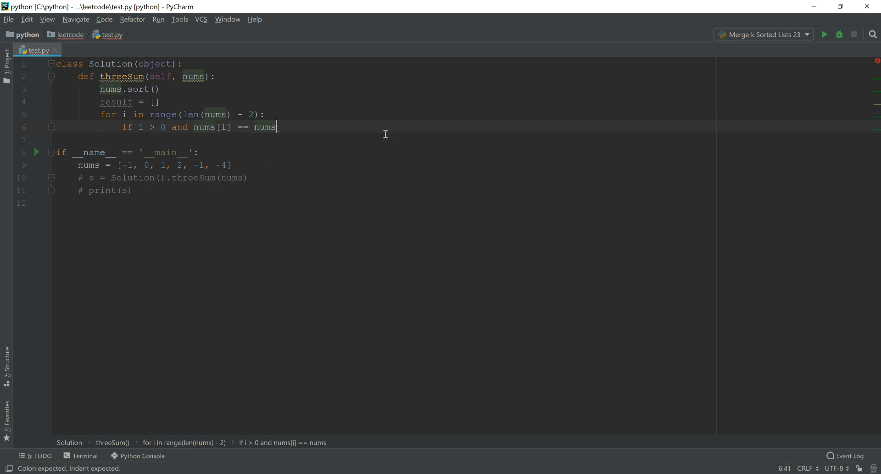
text([i-1])
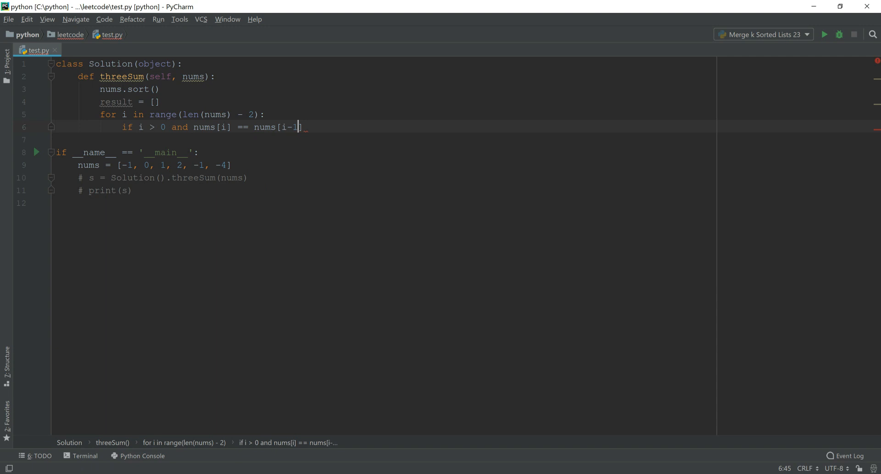
text(:)
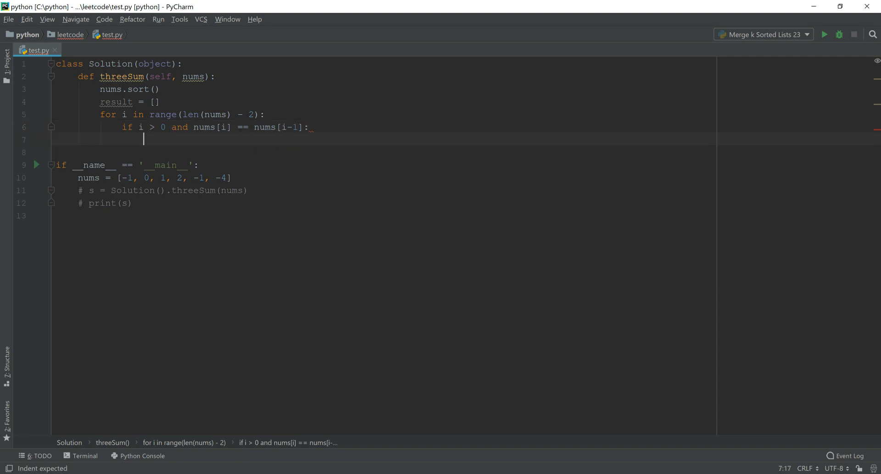
text(continue)
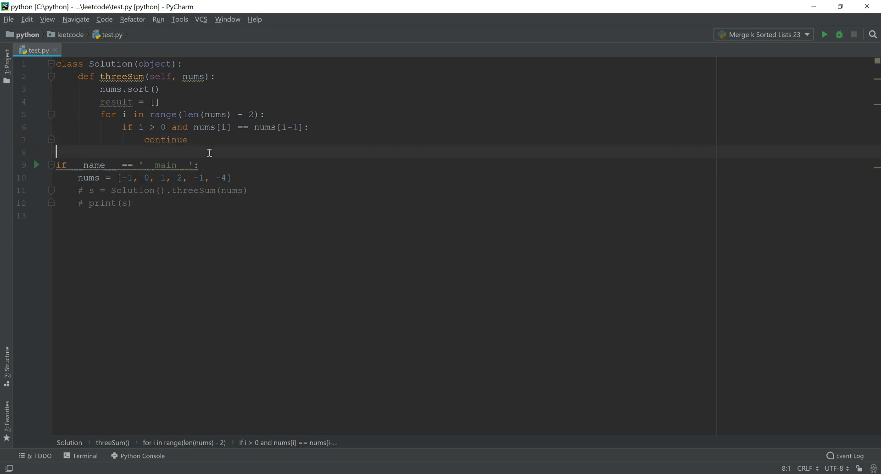
key(enter)
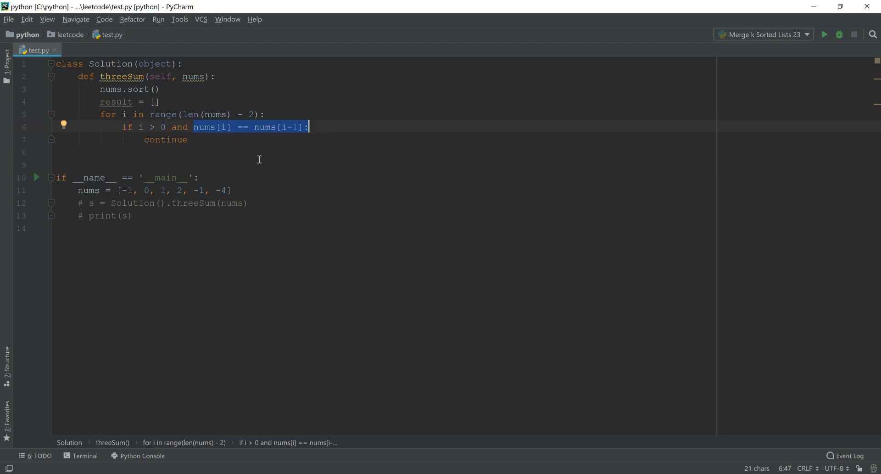
mouse_move(282, 252)
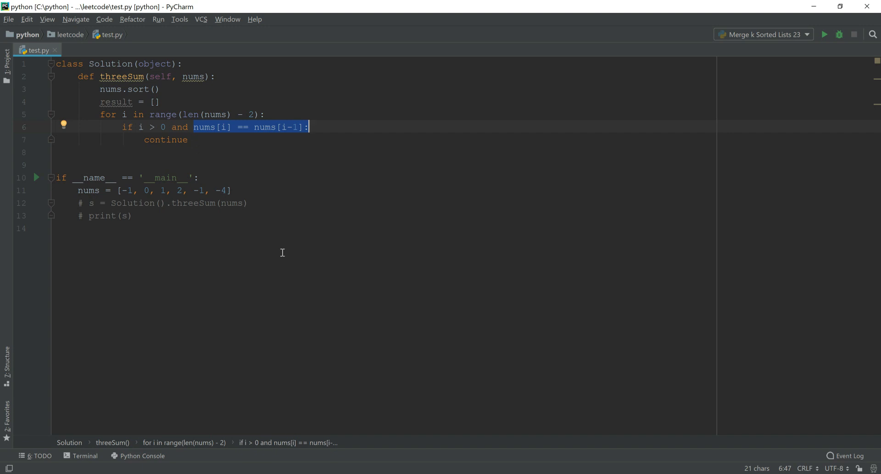
mouse_move(281, 137)
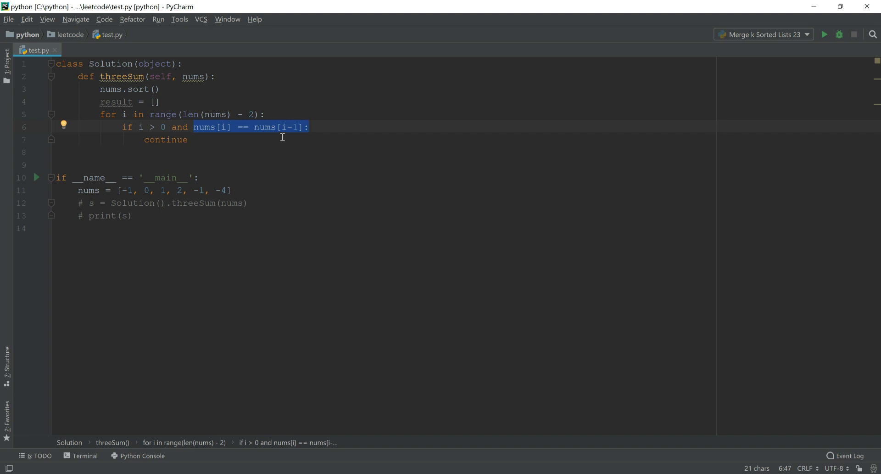
mouse_move(224, 144)
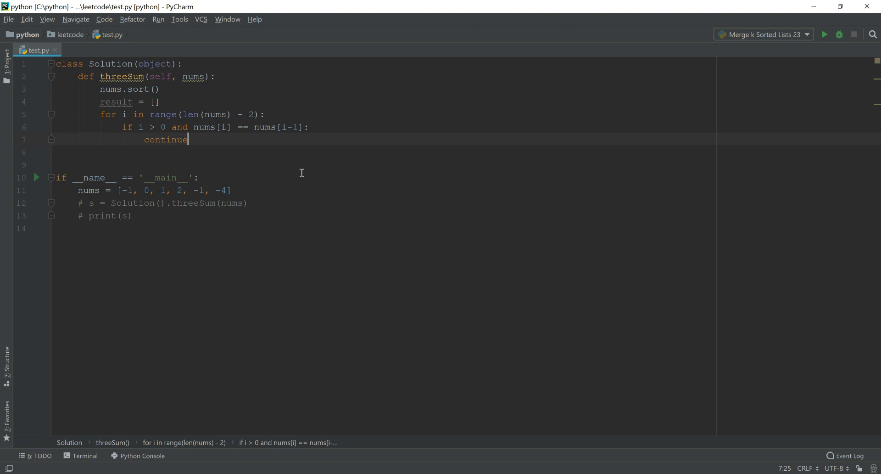
mouse_move(138, 131)
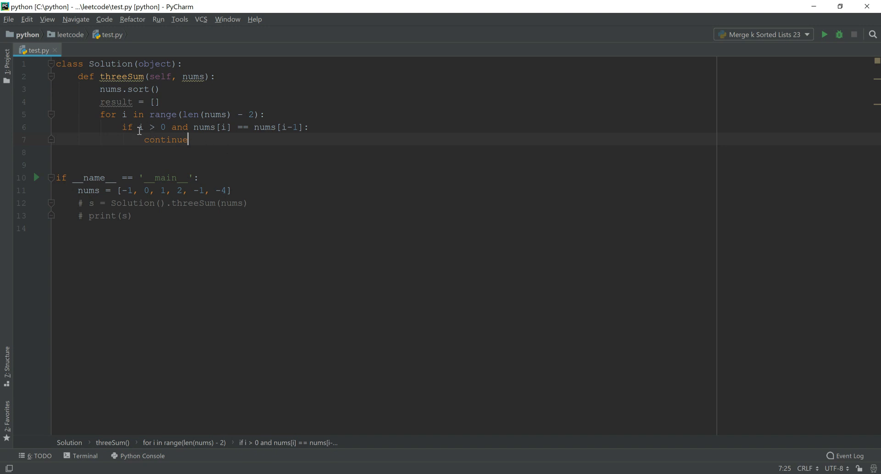
mouse_move(176, 133)
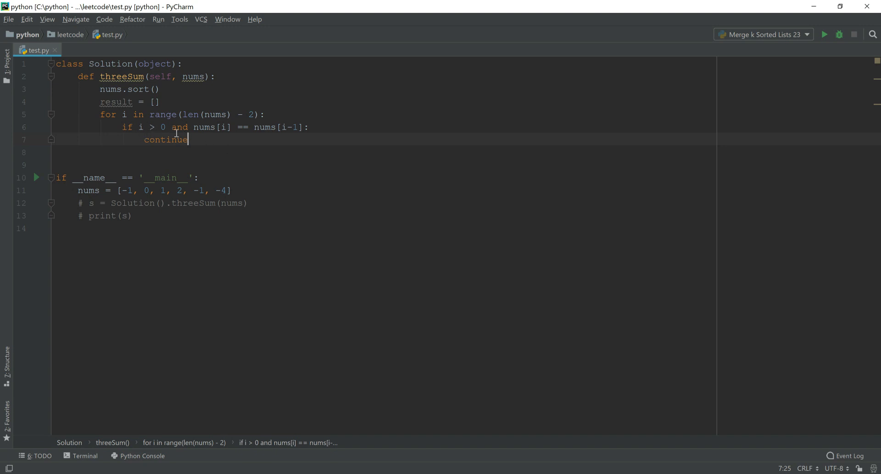
mouse_move(257, 149)
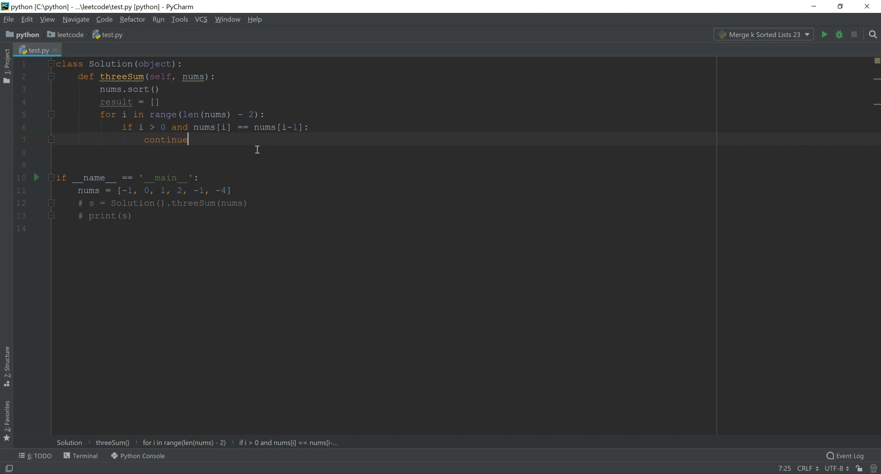
mouse_move(144, 127)
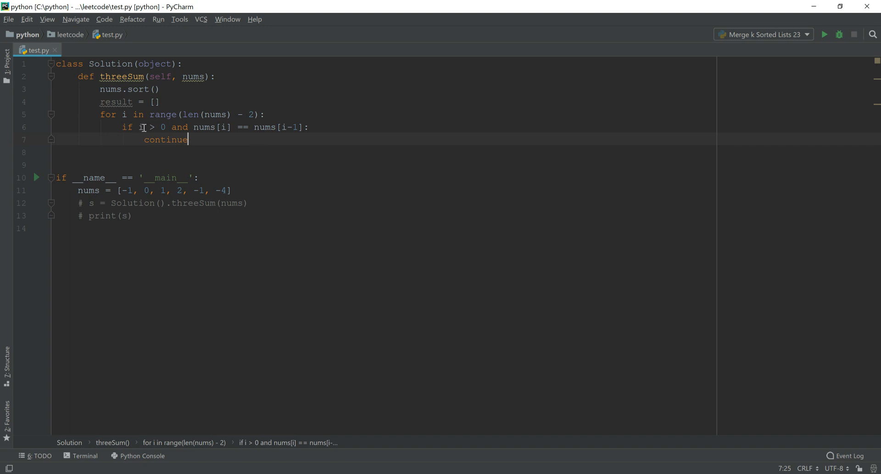
mouse_move(204, 146)
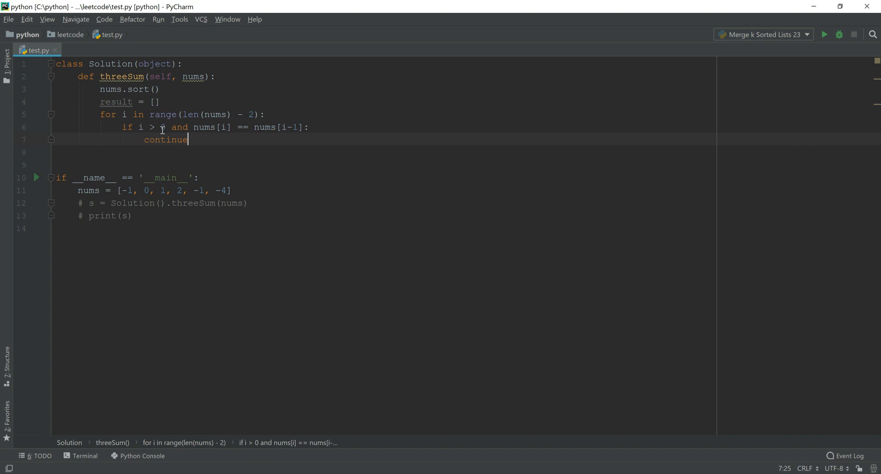
mouse_move(214, 152)
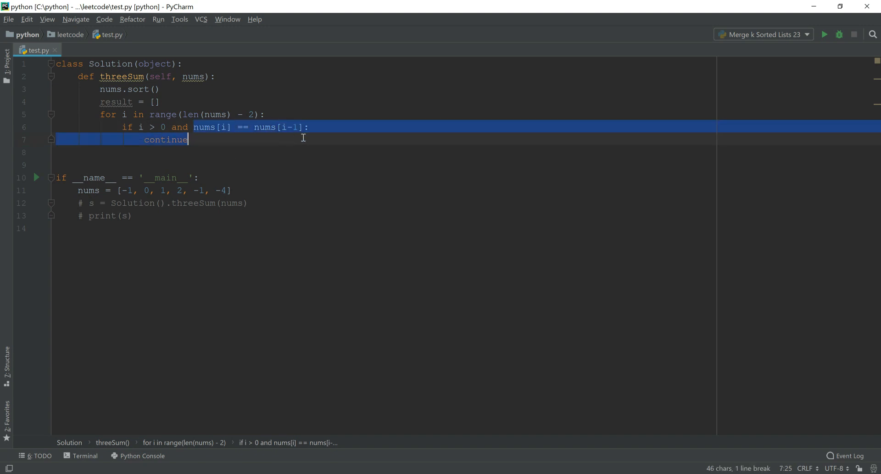
- Place the cursor at the end of the continue line for a new loop-level line
click(241, 144)
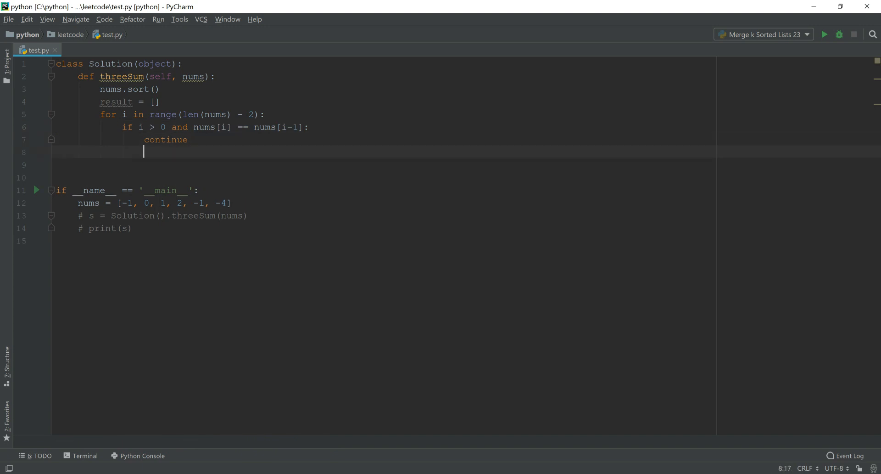
- Set pointers j = i + 1 and k = len(nums) - 1
text(while)
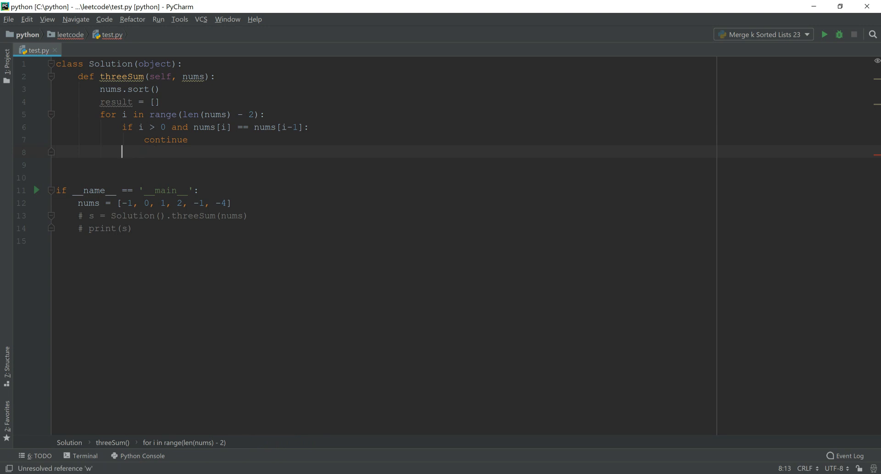
text(j =)
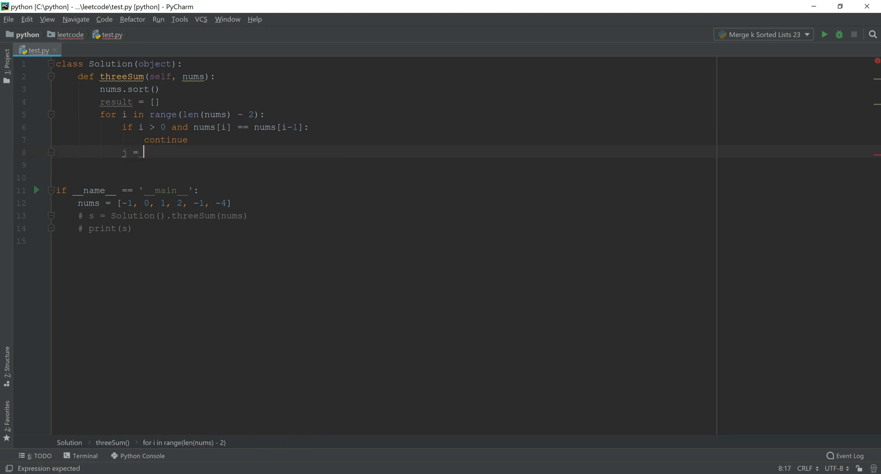
text(i + 1)
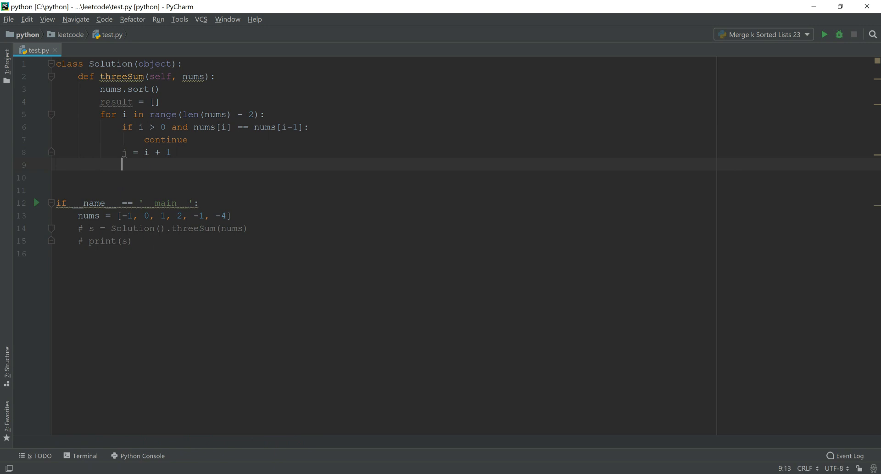
text(k = len)
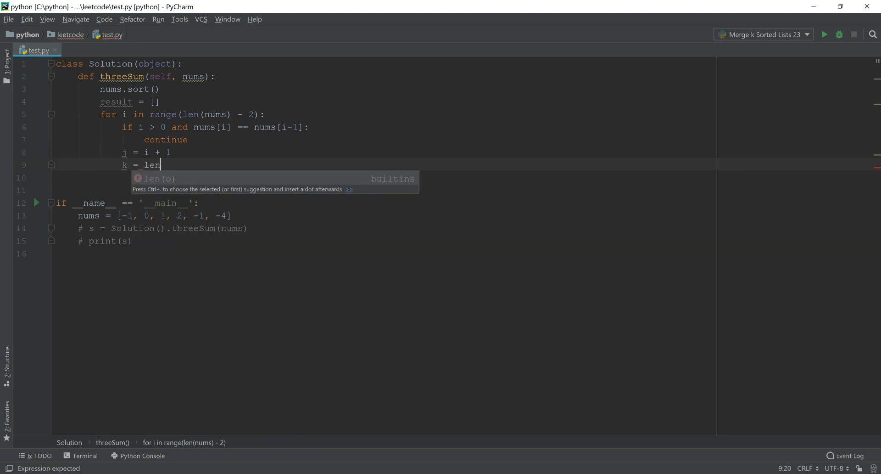
text((nums) - 1)
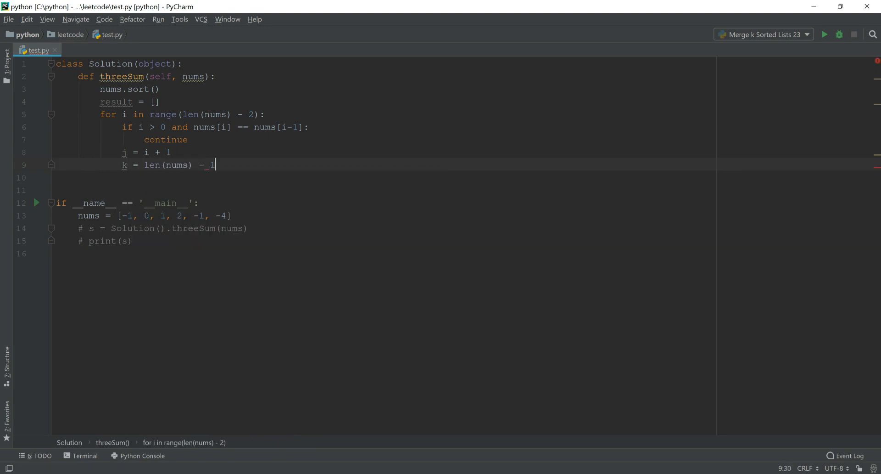
key(Return)
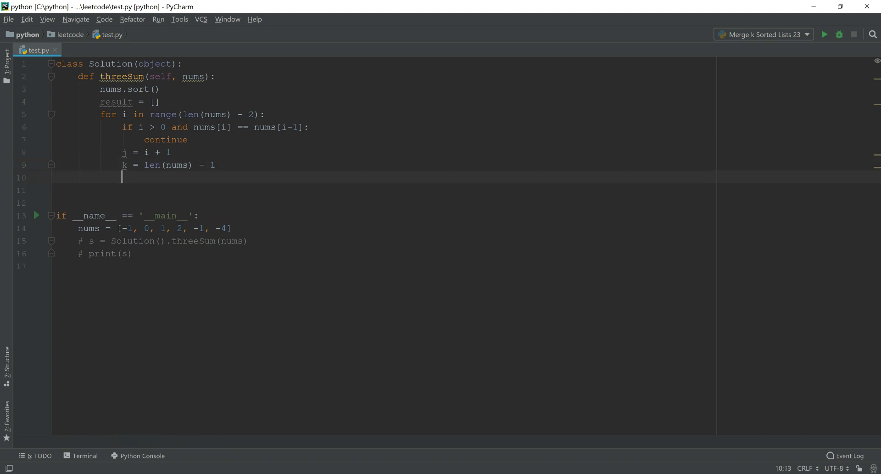
- Add while j < k: with temp = nums[i] + nums[j] + nums[k]
text(whle)
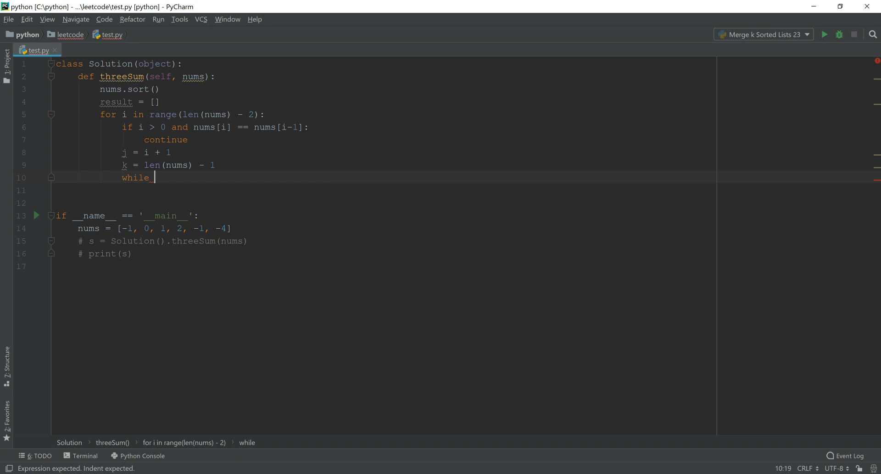
text(j < k)
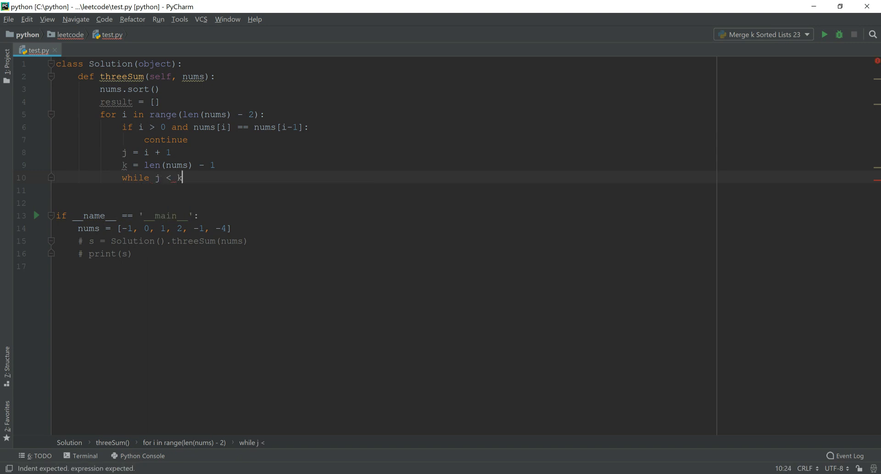
text(:)
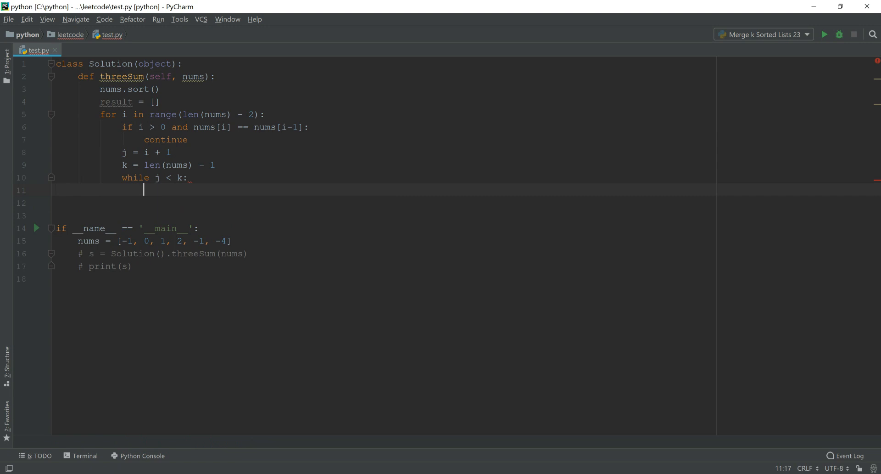
text(temo =)
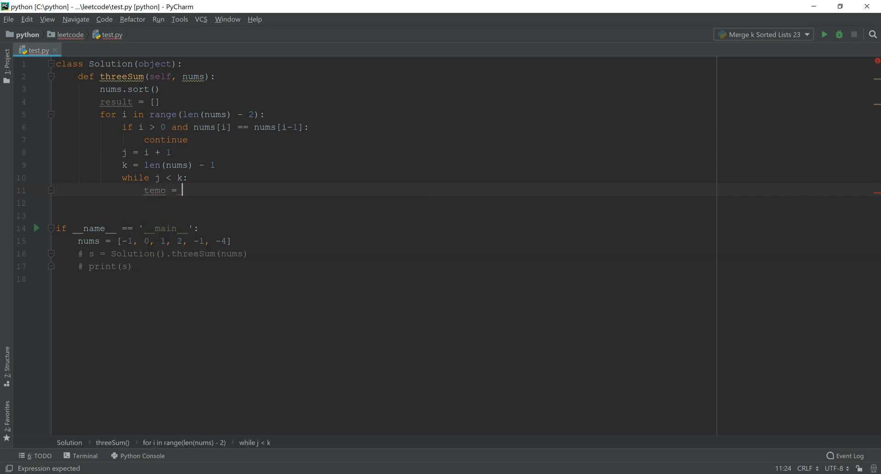
mouse_move(242, 145)
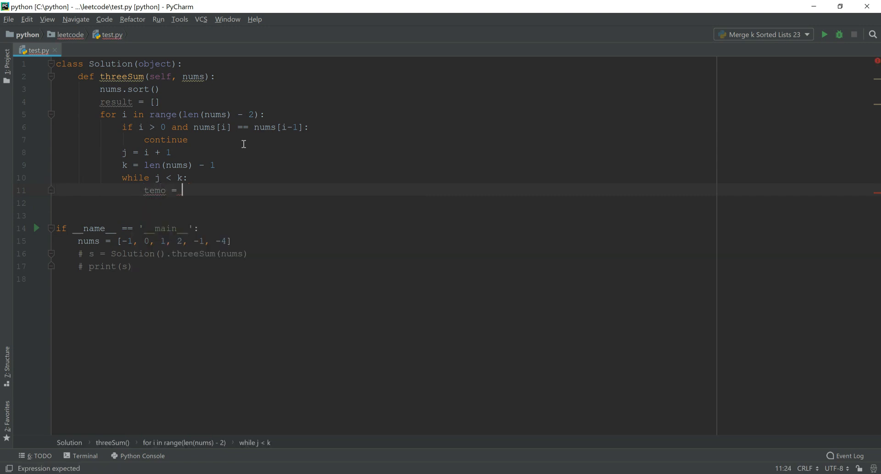
text(nums)
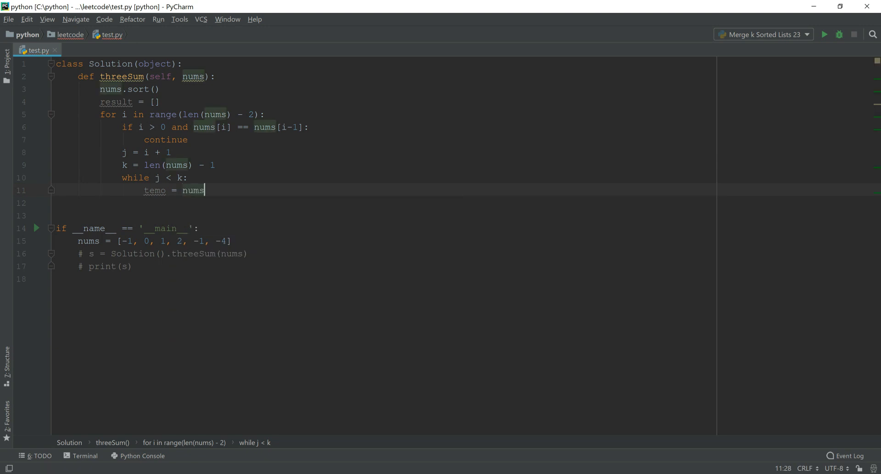
text([i] + nums[)
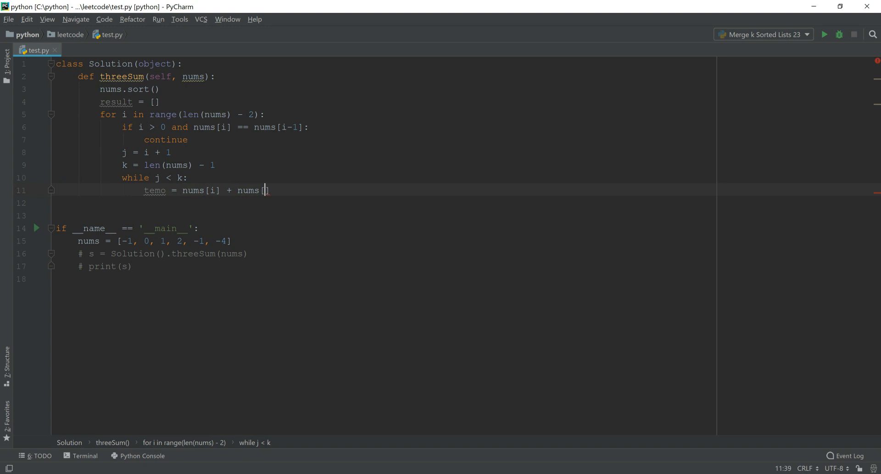
text(j] + nums[])
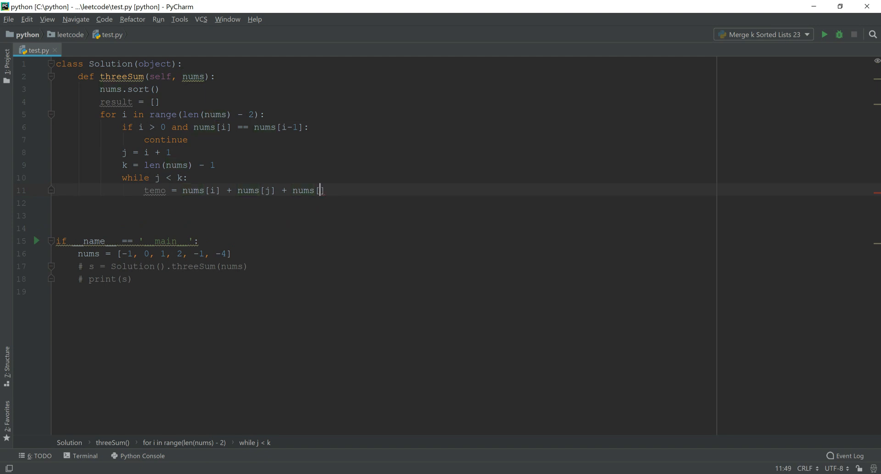
text(k)
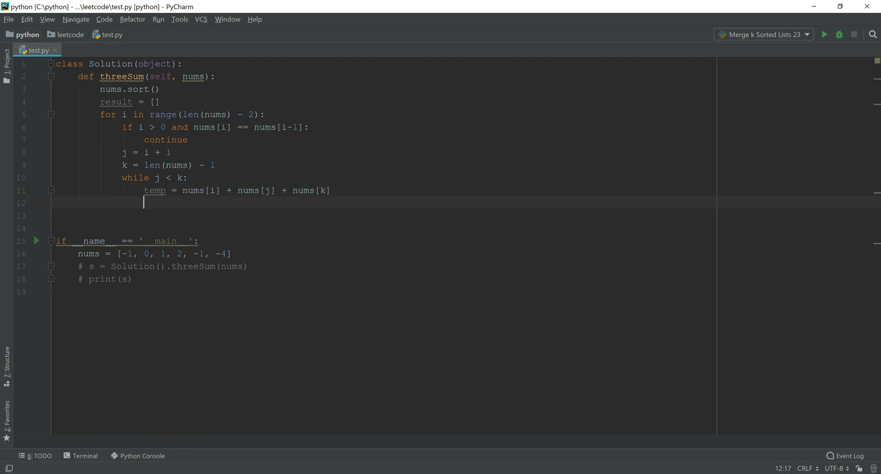
- When temp is zero, append the triplet [nums[i], nums[j], nums[k]] to result
text(if not te)
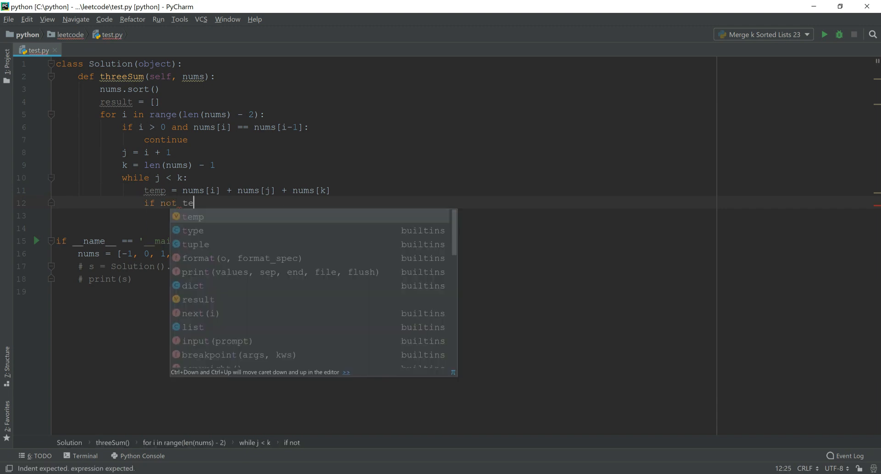
click(192, 217)
text(tes)
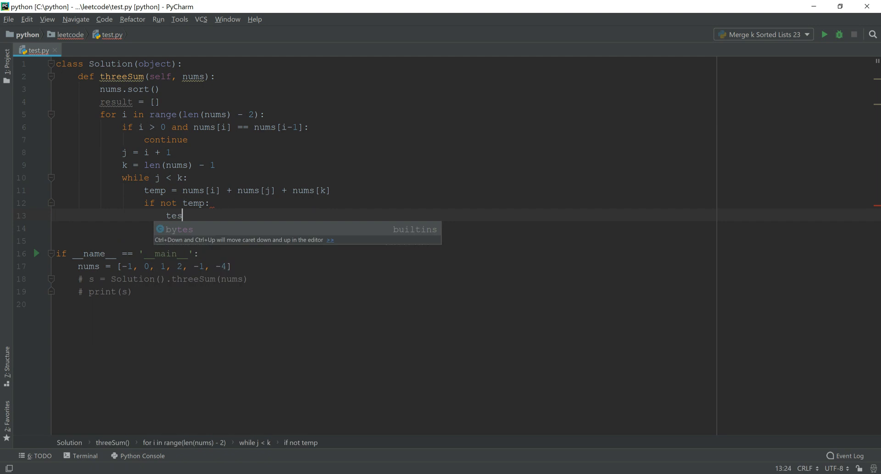
text(result.)
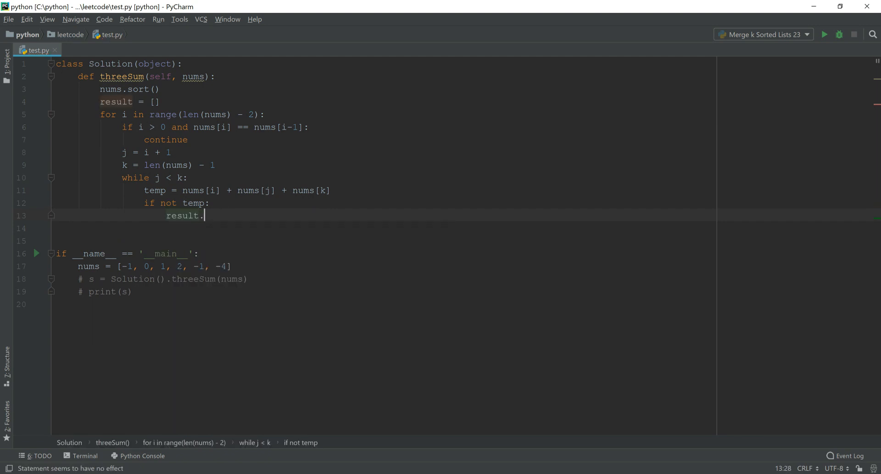
text(append())
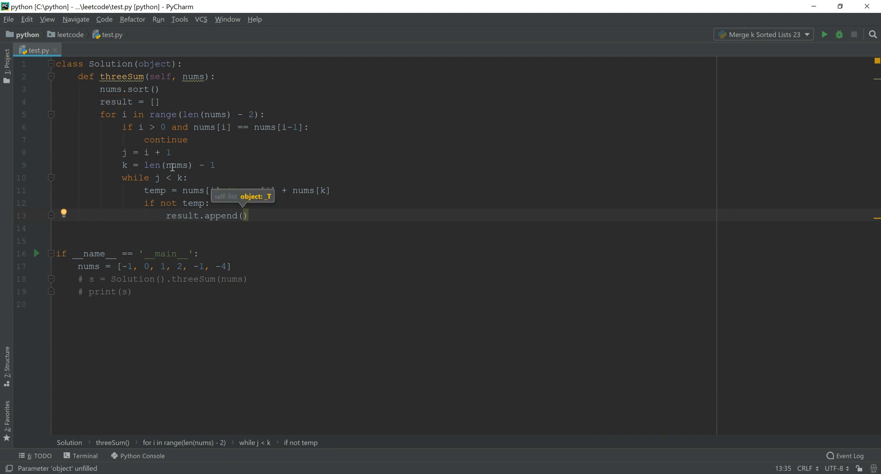
text([)
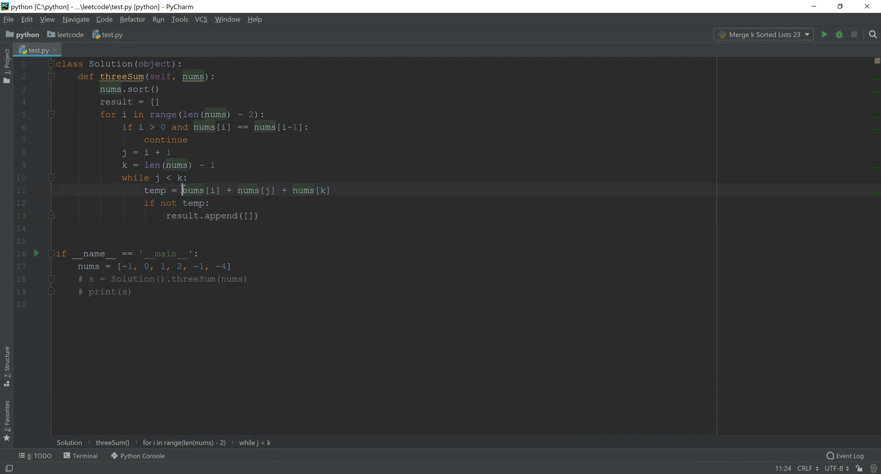
click(249, 215)
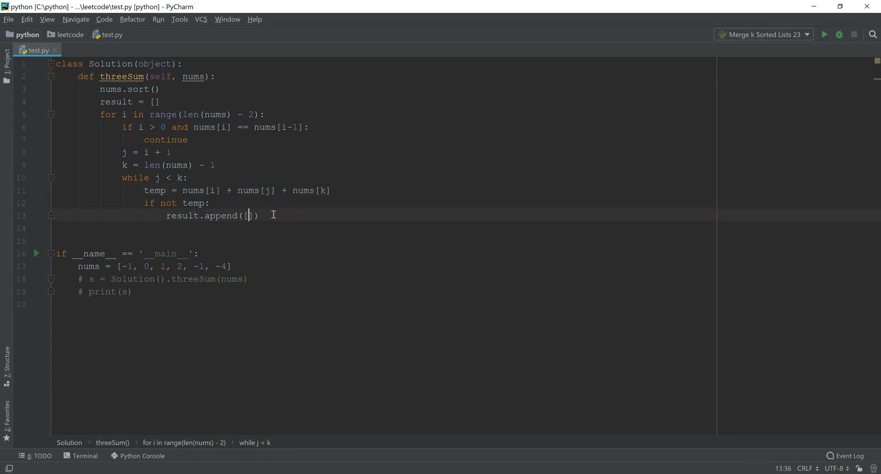
text(nums[i] + nums[j] + nums[k]])
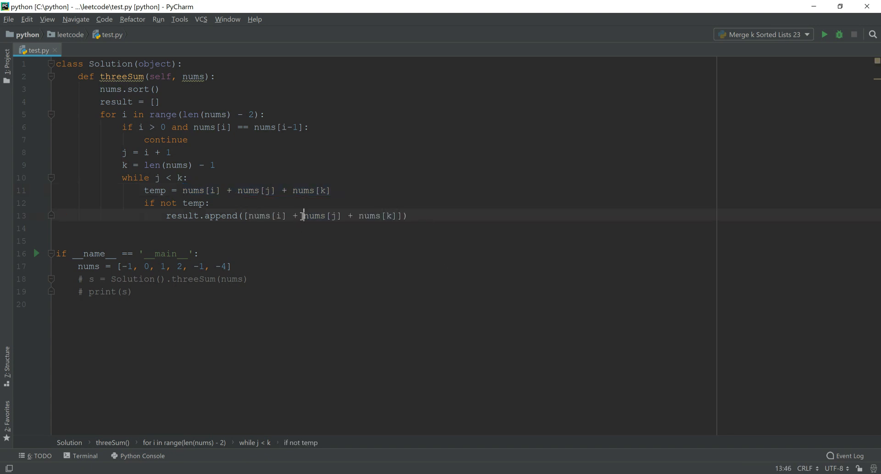
text(,)
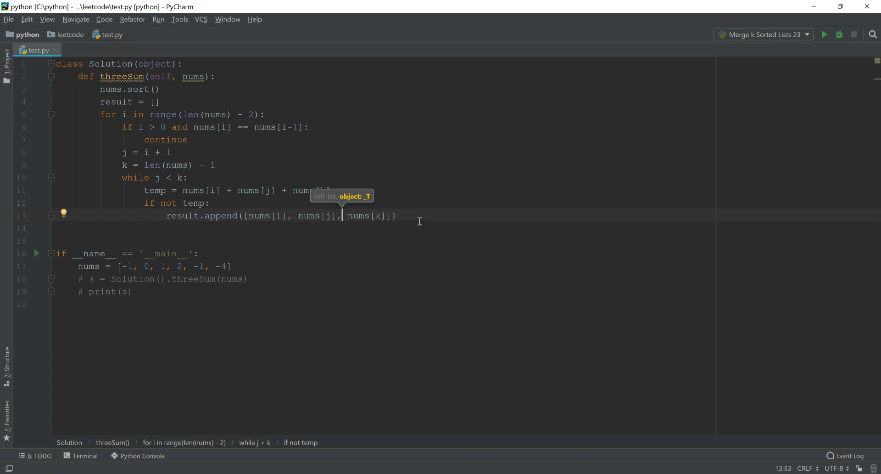
- Add a while loop advancing j past equal nums[j+1] values after a match
text(while)
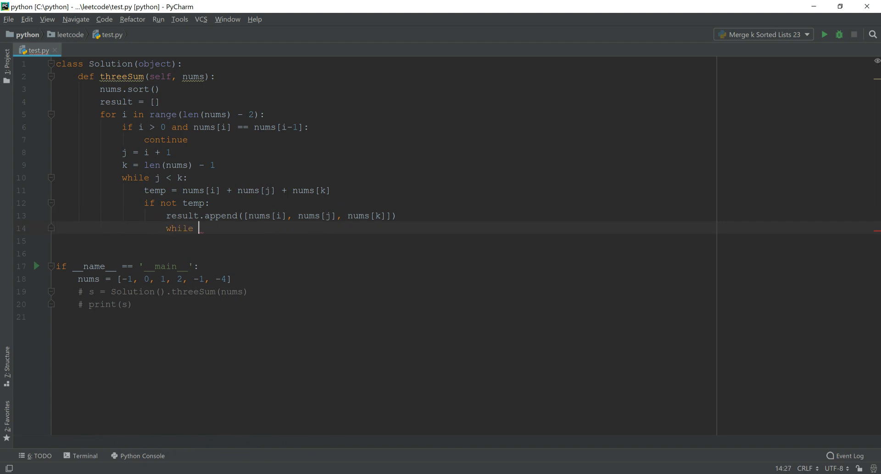
text(nums[j] ==)
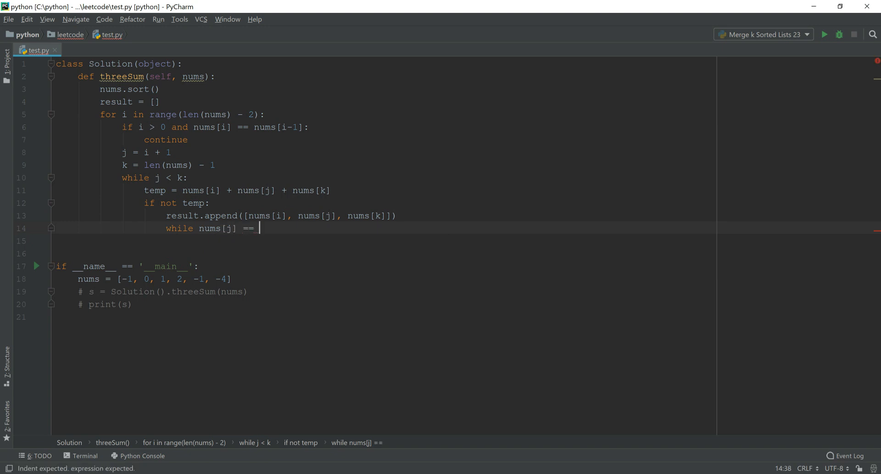
text(nums[])
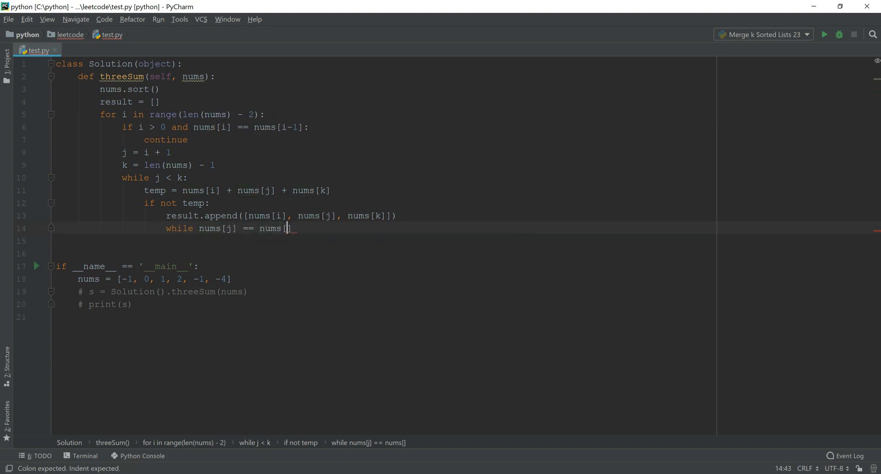
text(j+1]:)
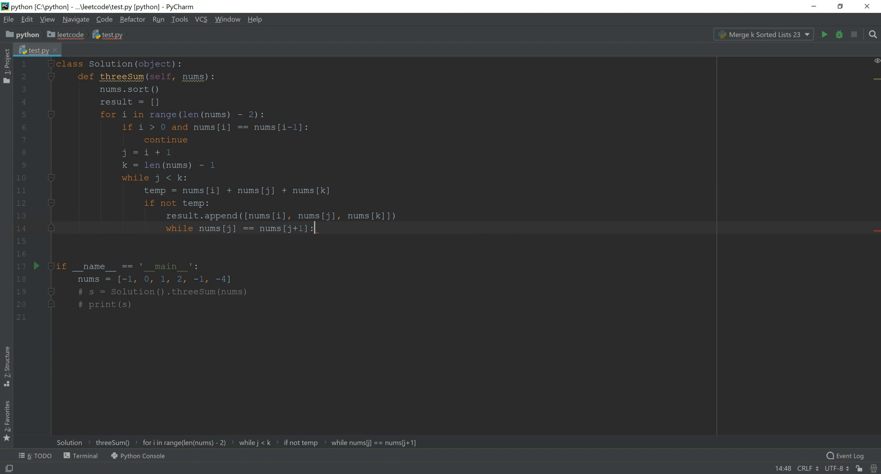
text(j)
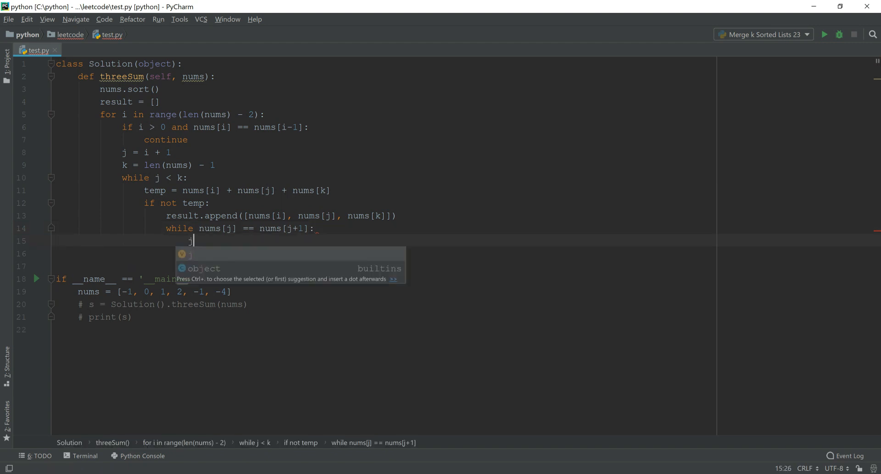
text(+= 1)
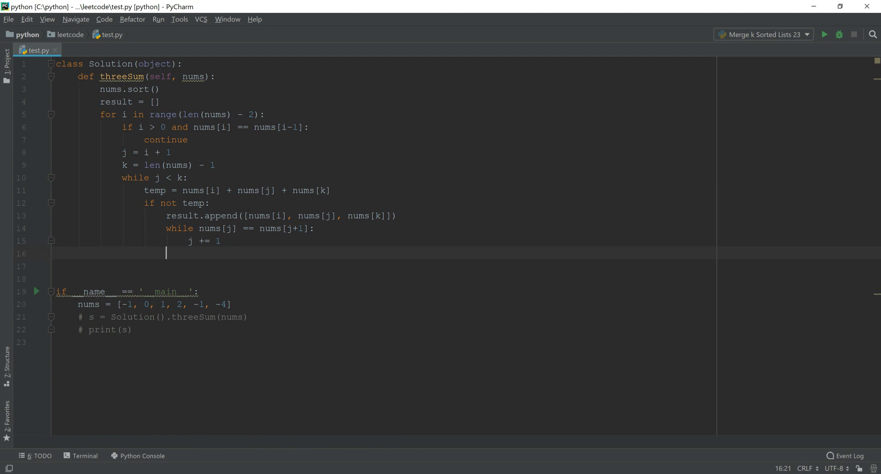
- Add a while loop moving k past equal nums[k-1] values, then j += 1 and k -= 1
text(while nums)
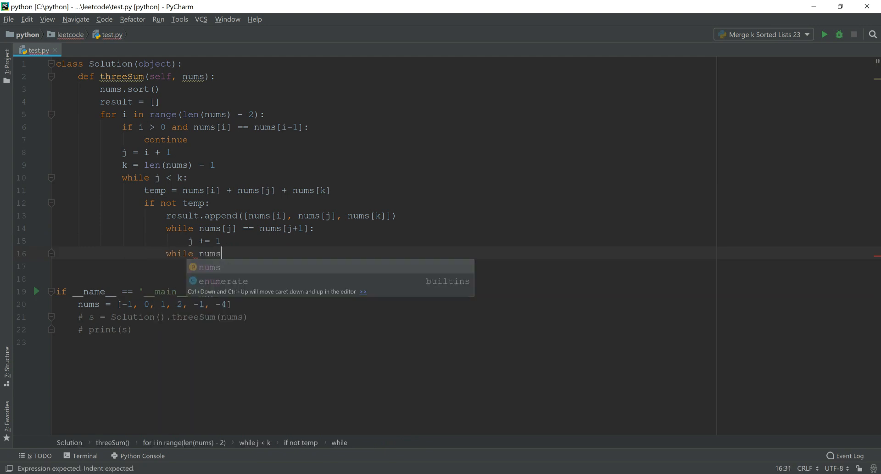
text([k] == nums)
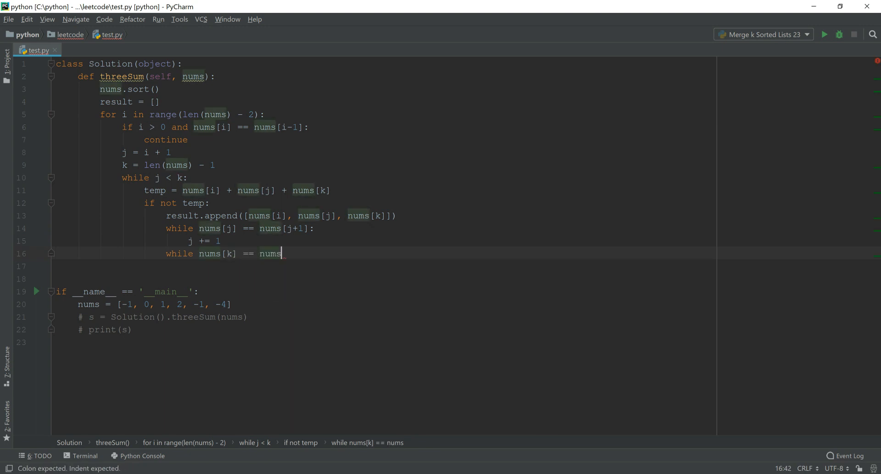
text([k-1]:)
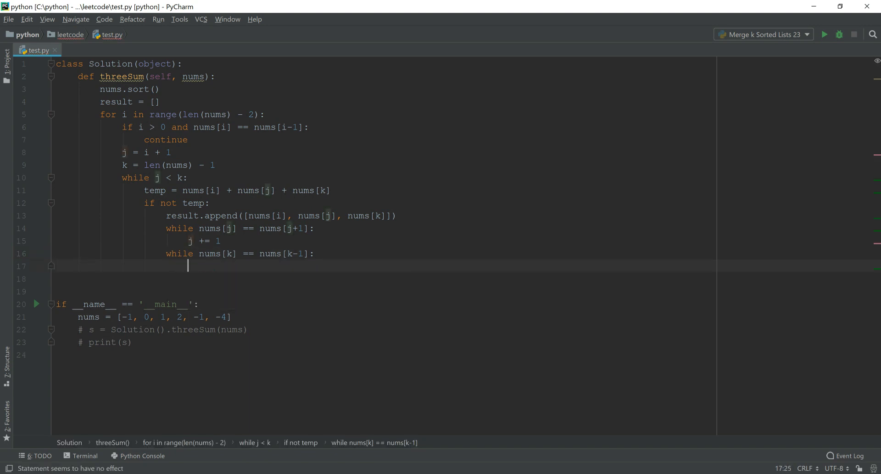
text(k -= 1)
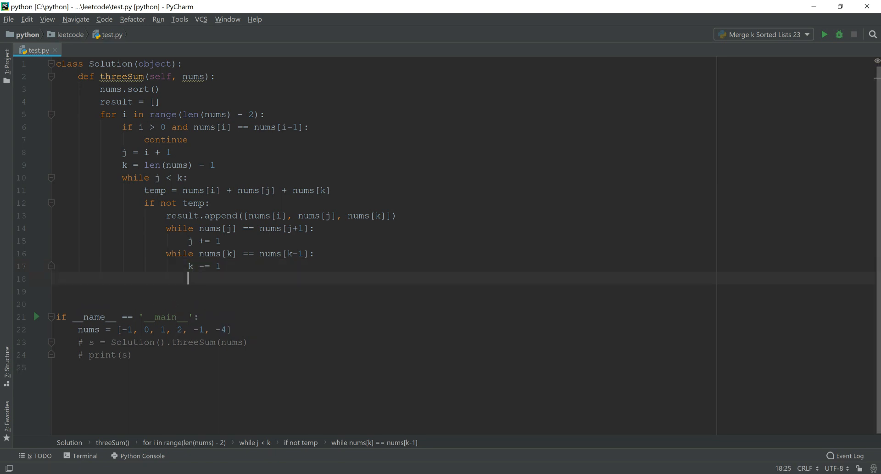
text(j += 1)
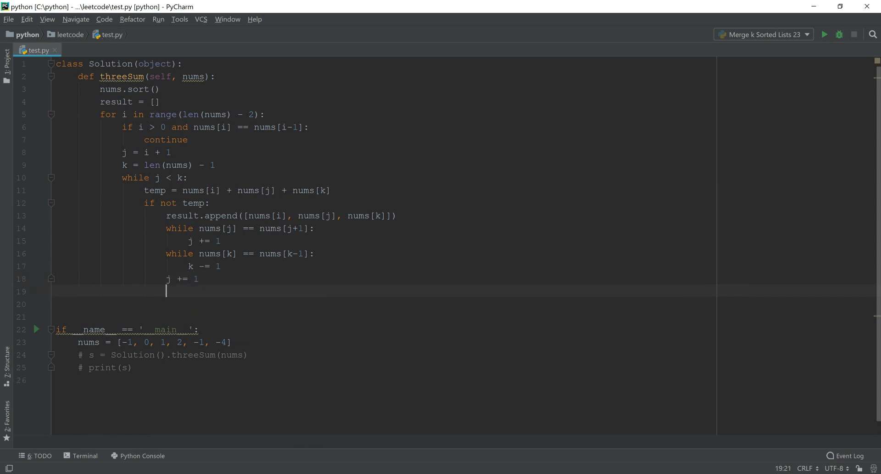
text(k -= 1)
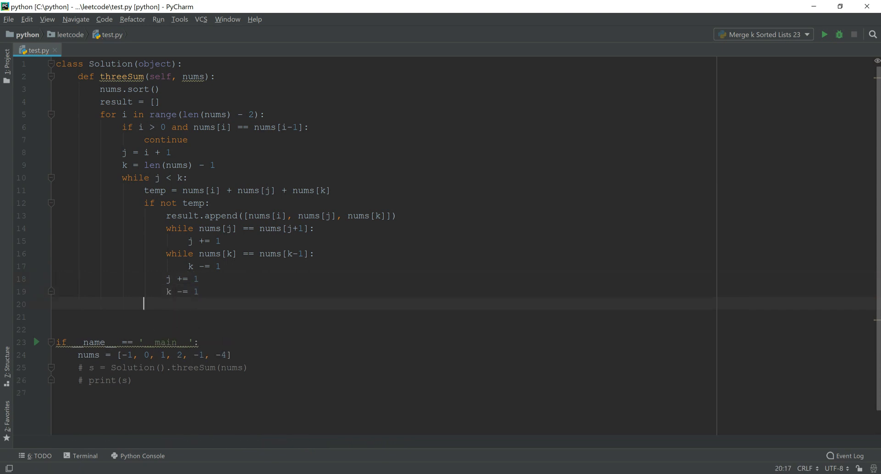
- Add 'elif temp < 0:' with j += 1 to move the left pointer when the sum is negative
text(elif)
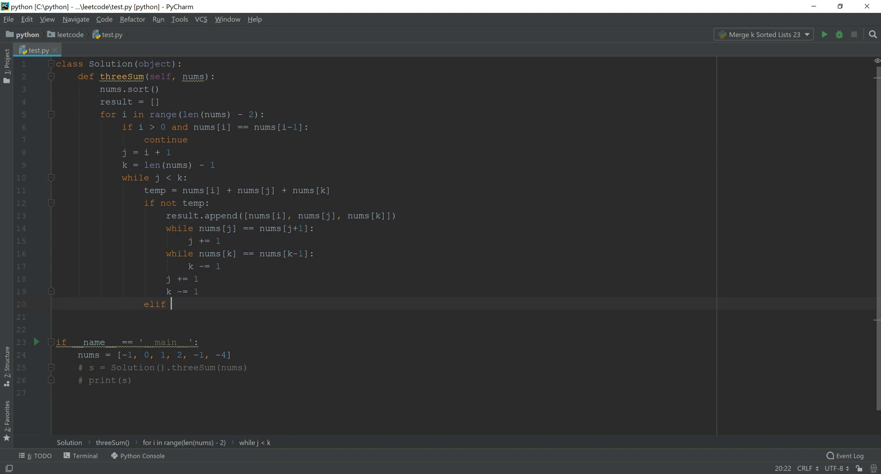
text(temp)
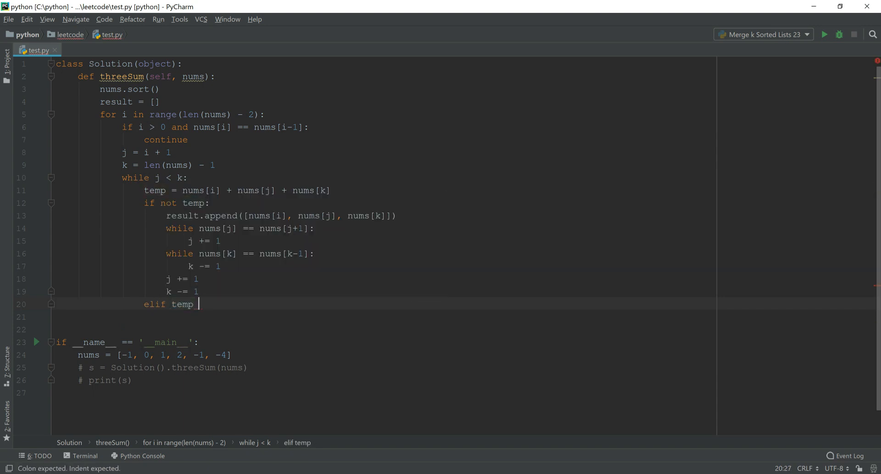
text(< 0:)
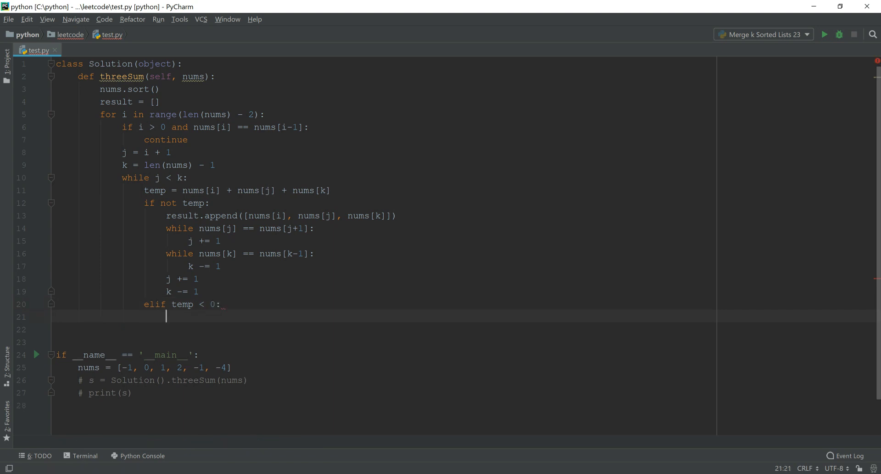
double_click(204, 240)
text(j += 1)
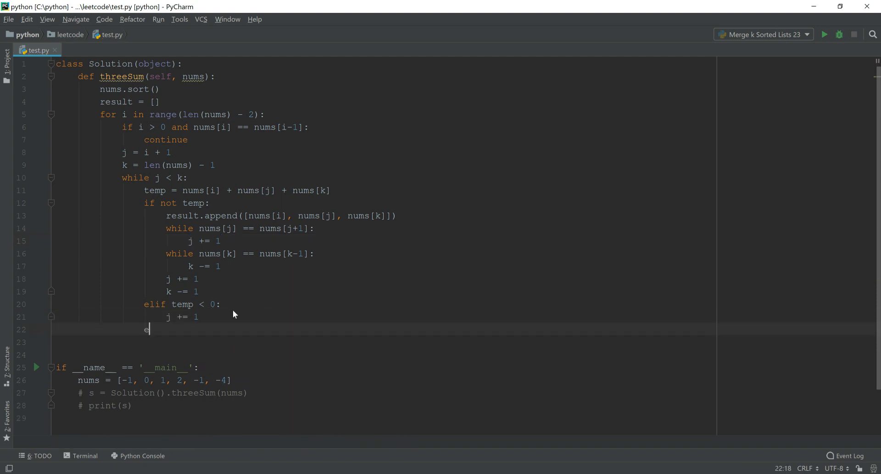
- Add 'else:' with k -= 1 and begin the return statement for result
text(lse:)
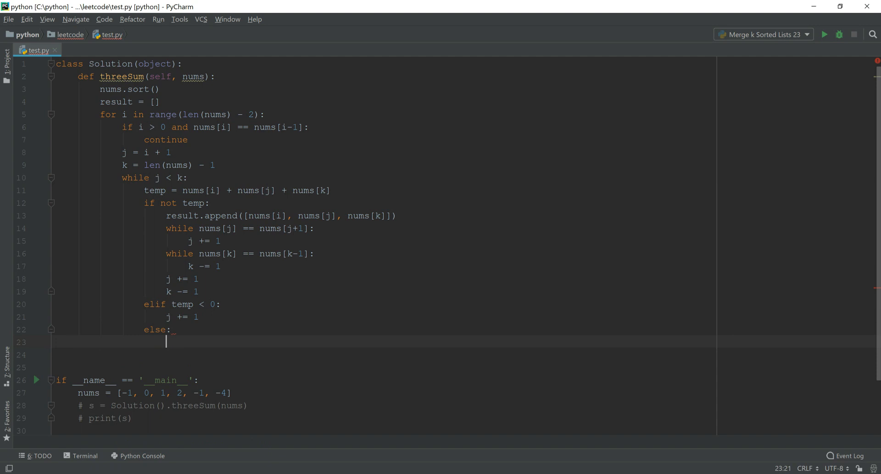
text(k -= 1)
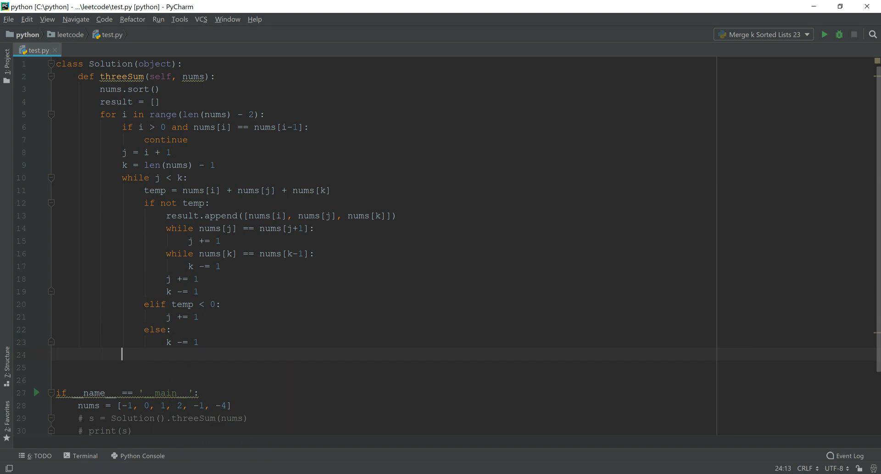
text(return result)
text(python .\test.py)
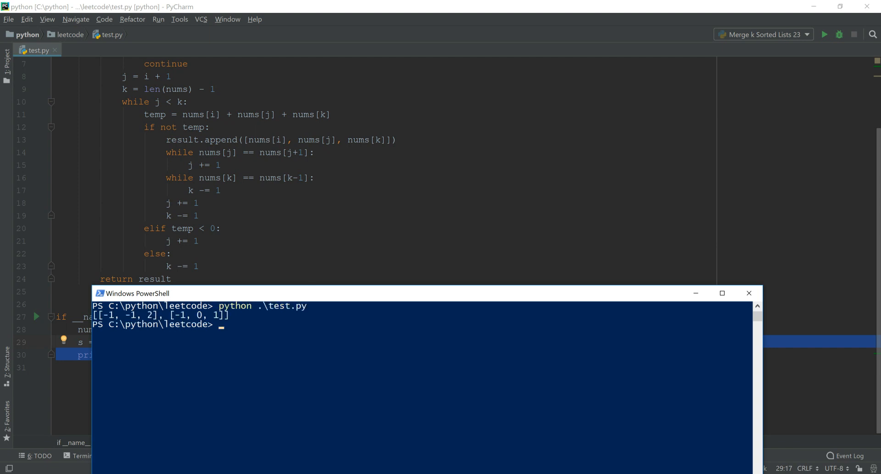
mouse_move(302, 410)
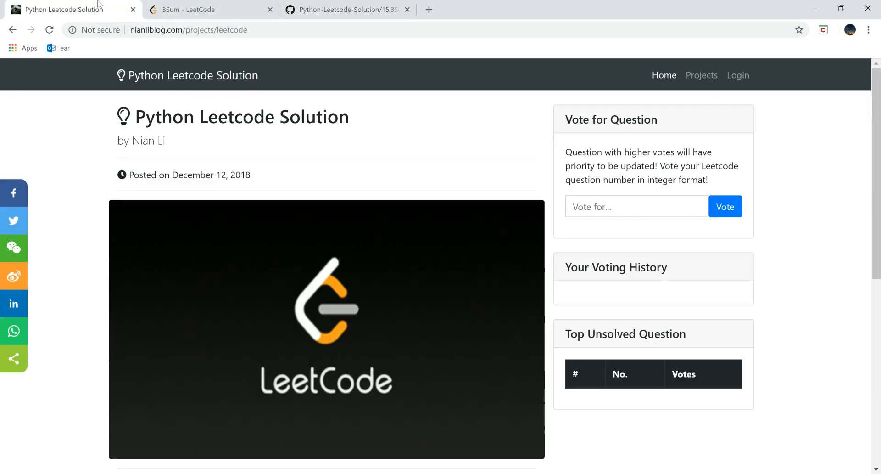
- Return to the threeSum code in PyCharm after the PowerShell run prints the two triplets
click(202, 9)
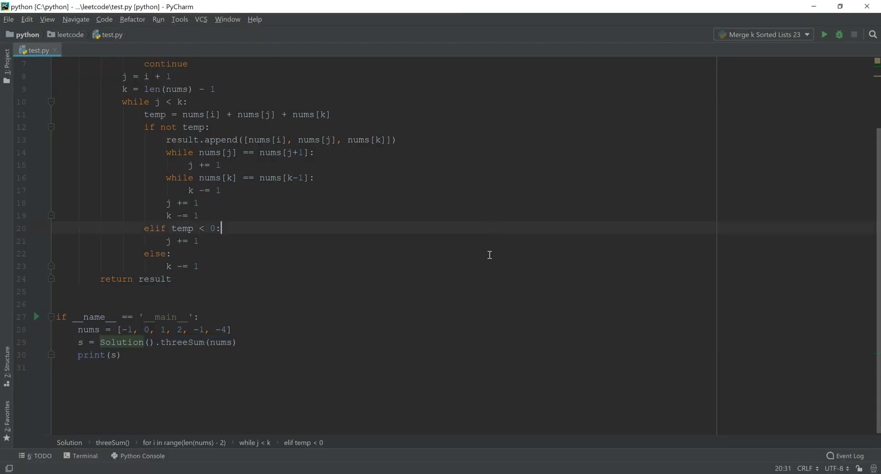
- Scroll to the top of test.py to sketch the i, j, k pointer table over the code
scroll(up, 3)
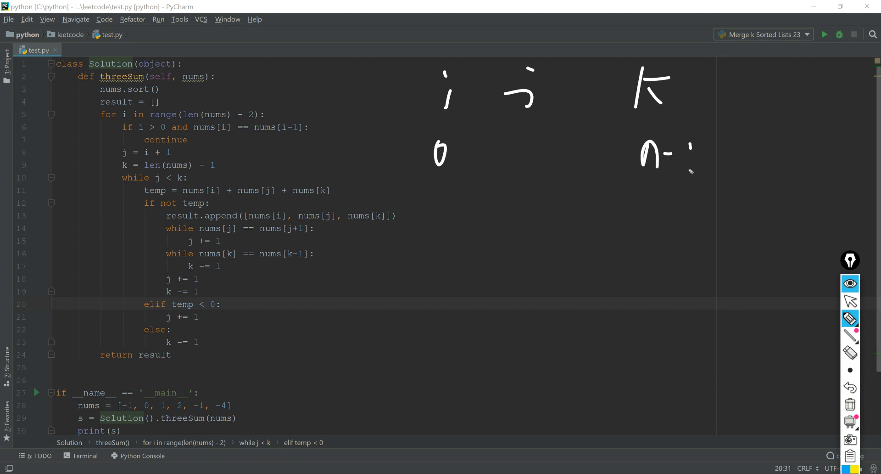
- Sketch pointer rows: j starts at 1, k at n-1 then n-2, linking j to k
drag(529, 137, 522, 166)
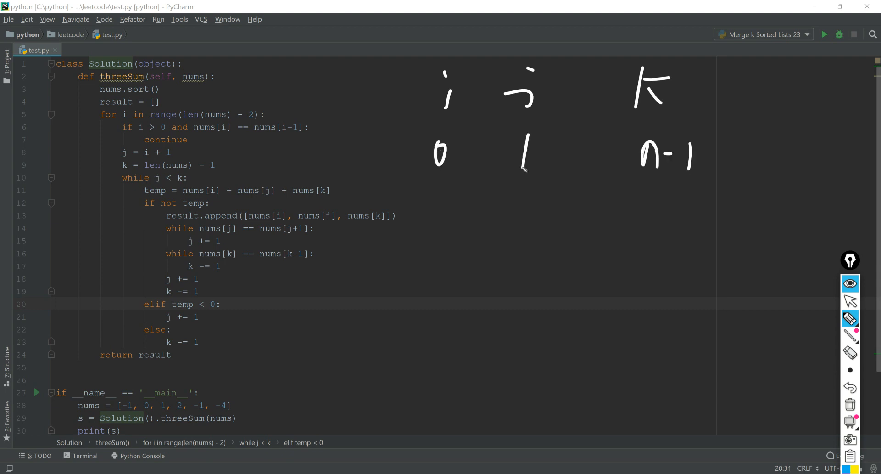
drag(441, 194, 437, 217)
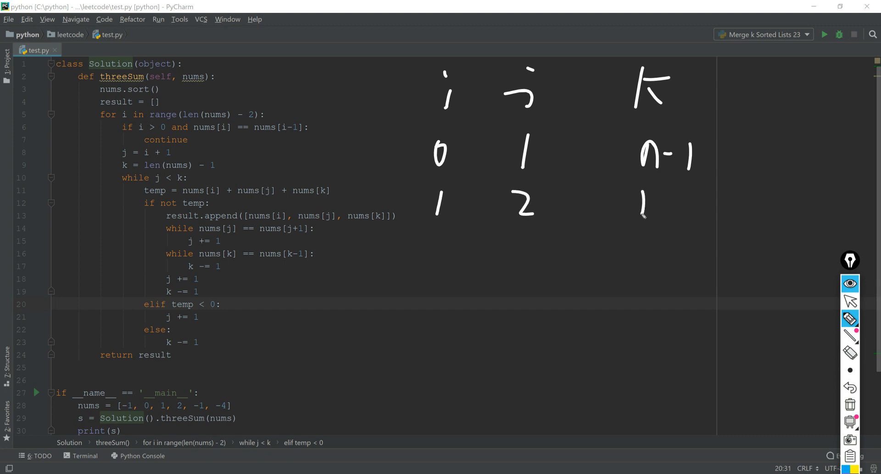
drag(640, 202, 694, 205)
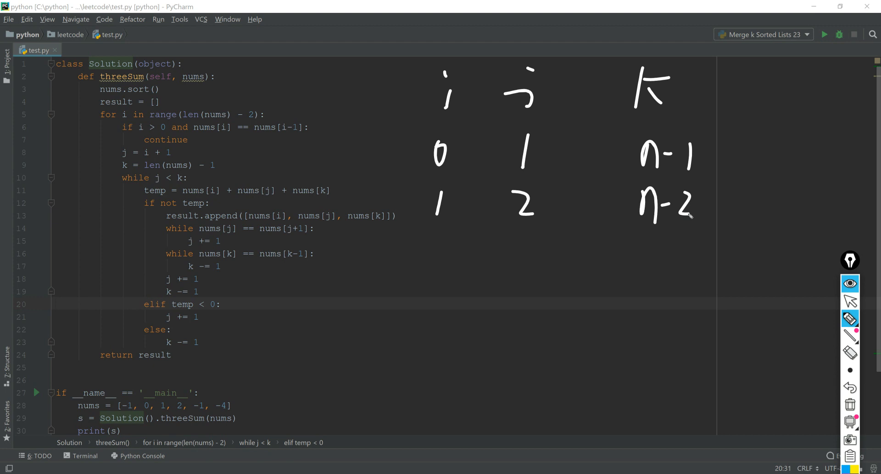
drag(680, 202, 689, 230)
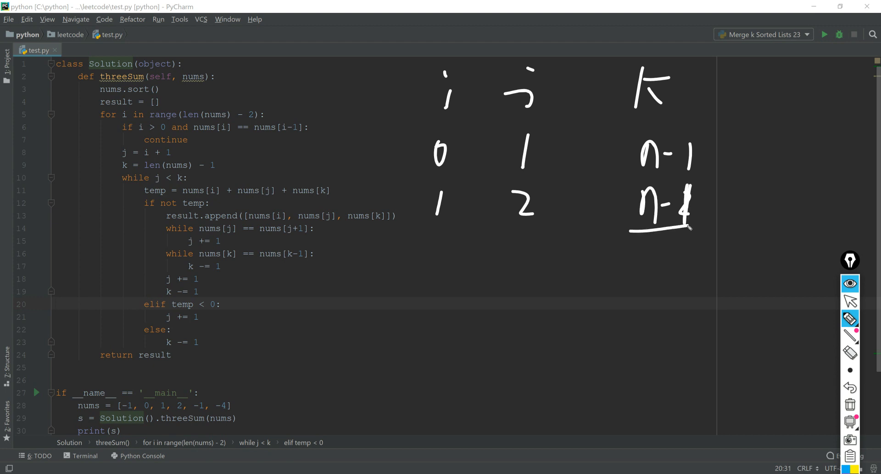
drag(514, 167, 714, 174)
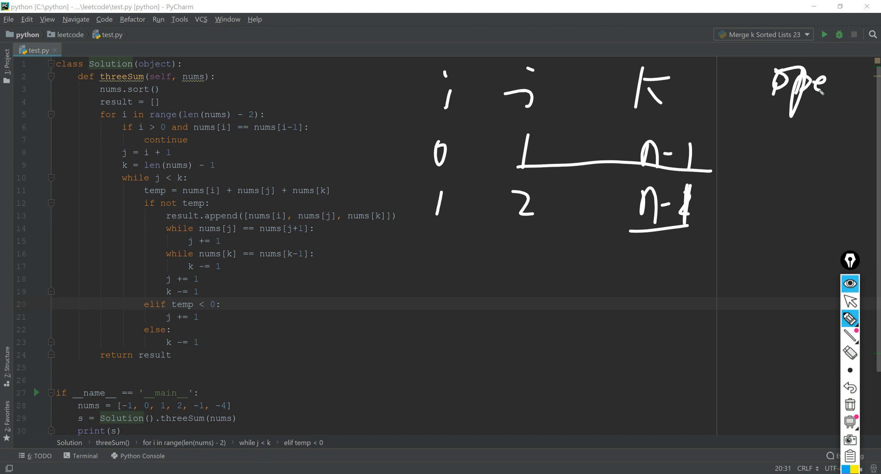
- Write operation counts (n-1)-1 per row totalling O(n²) and circle nums.sort()
drag(214, 223, 249, 275)
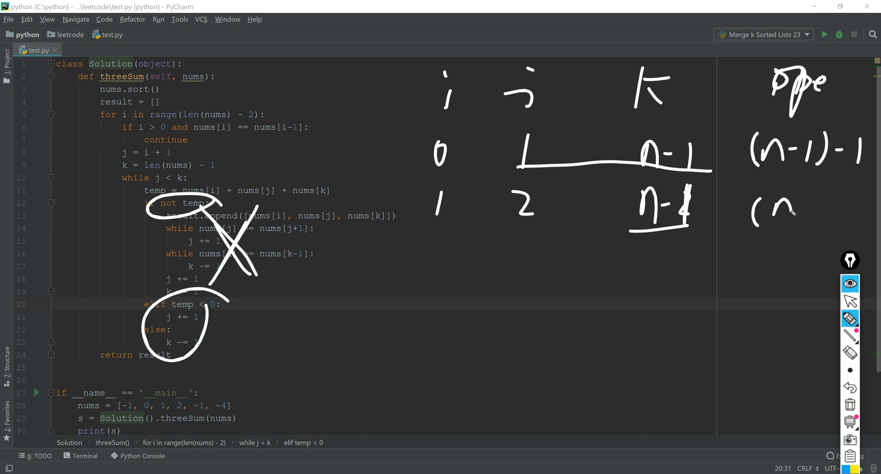
drag(753, 207, 866, 199)
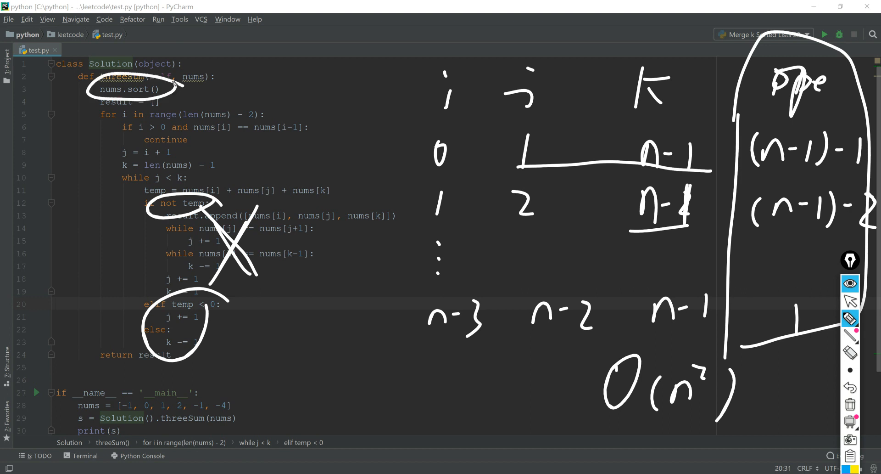
drag(202, 56, 154, 85)
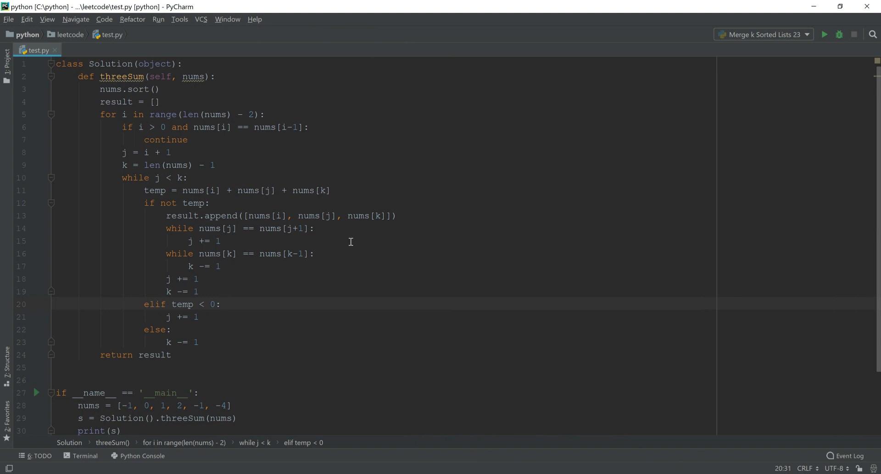
mouse_move(135, 166)
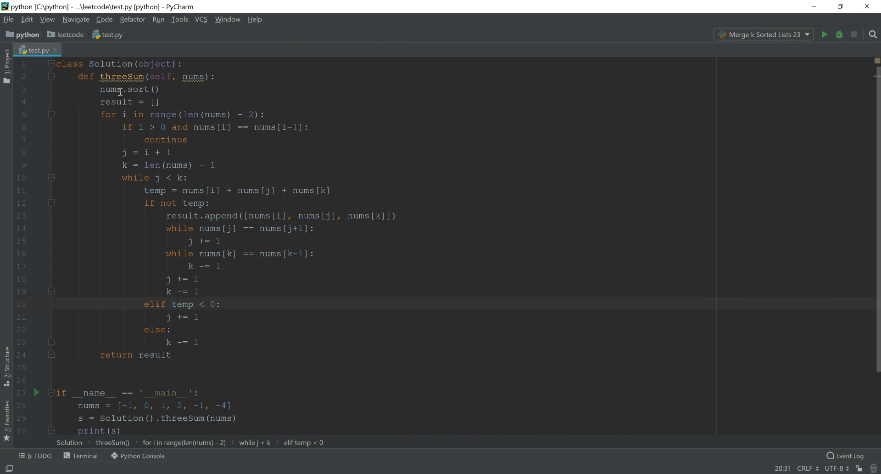
mouse_move(119, 103)
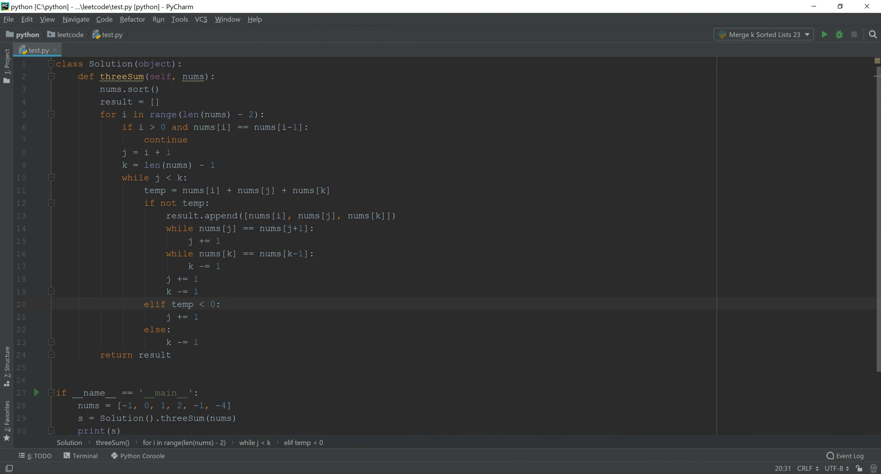
- Switch to the browser's '3Sum - LeetCode' tab showing the Python starter code
click(62, 10)
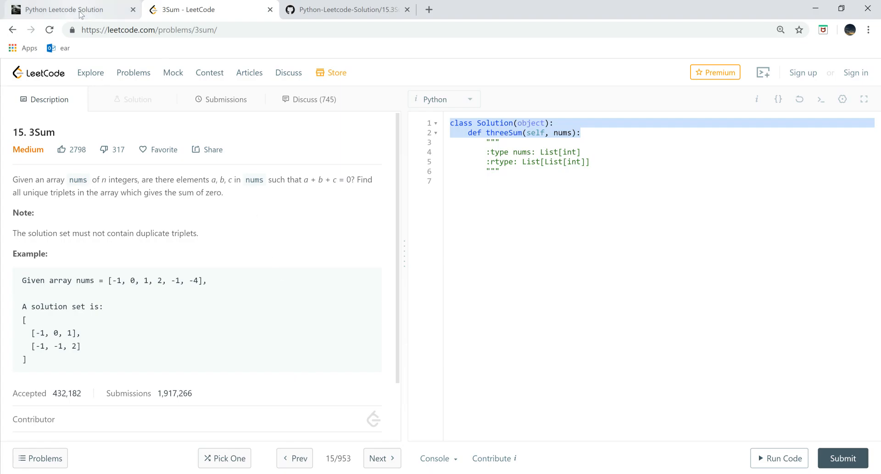
mouse_move(239, 183)
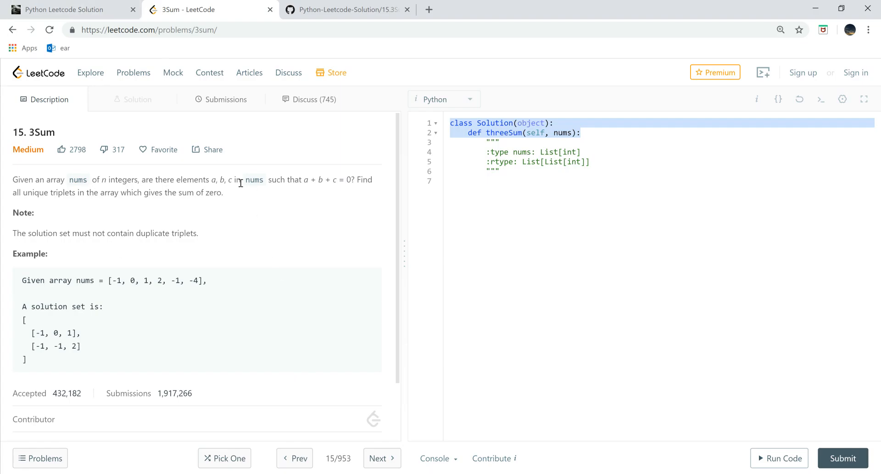